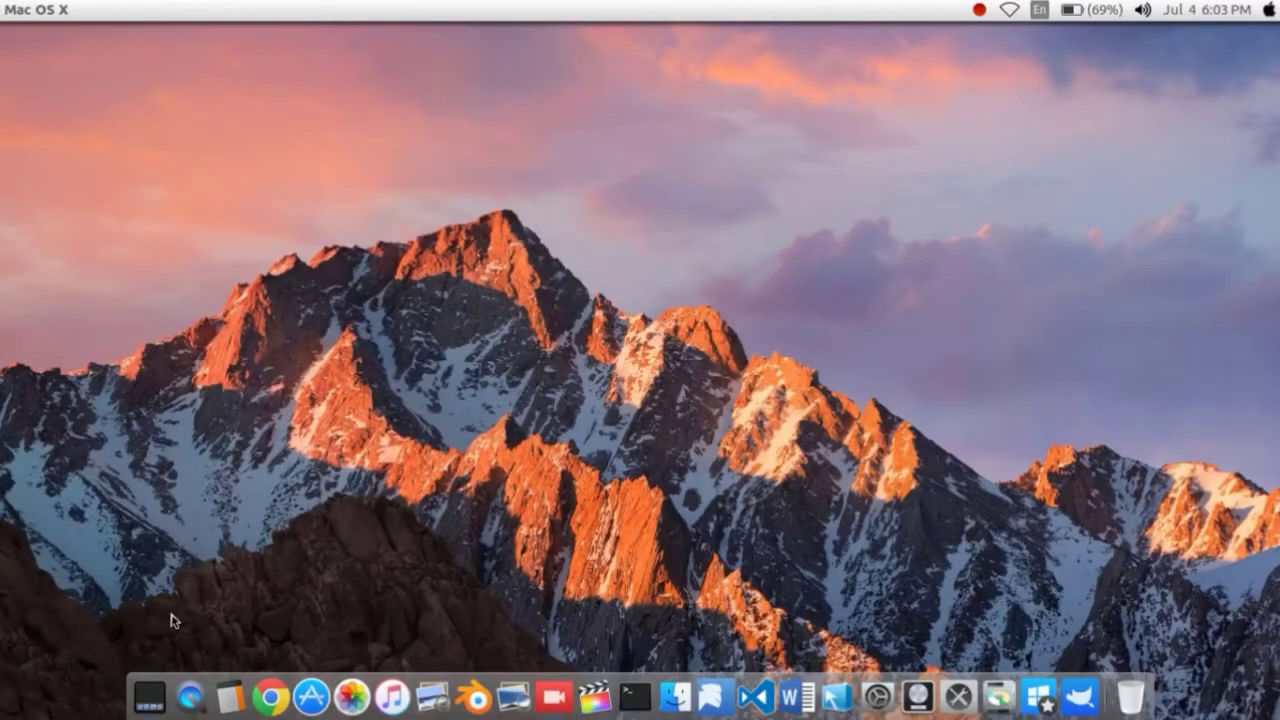
mouse_move(253, 6)
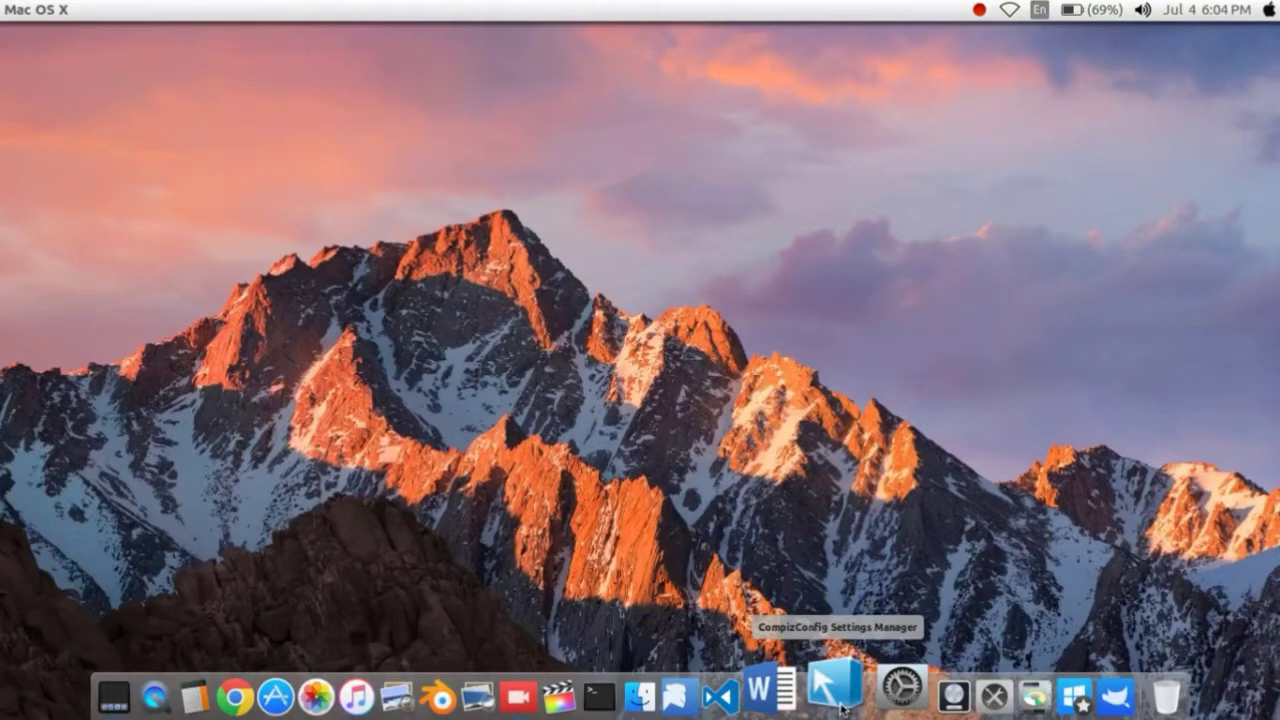
Open CompizConfig's Animations plugin under Effects, showing open effects like Magic Lamp
click(833, 690)
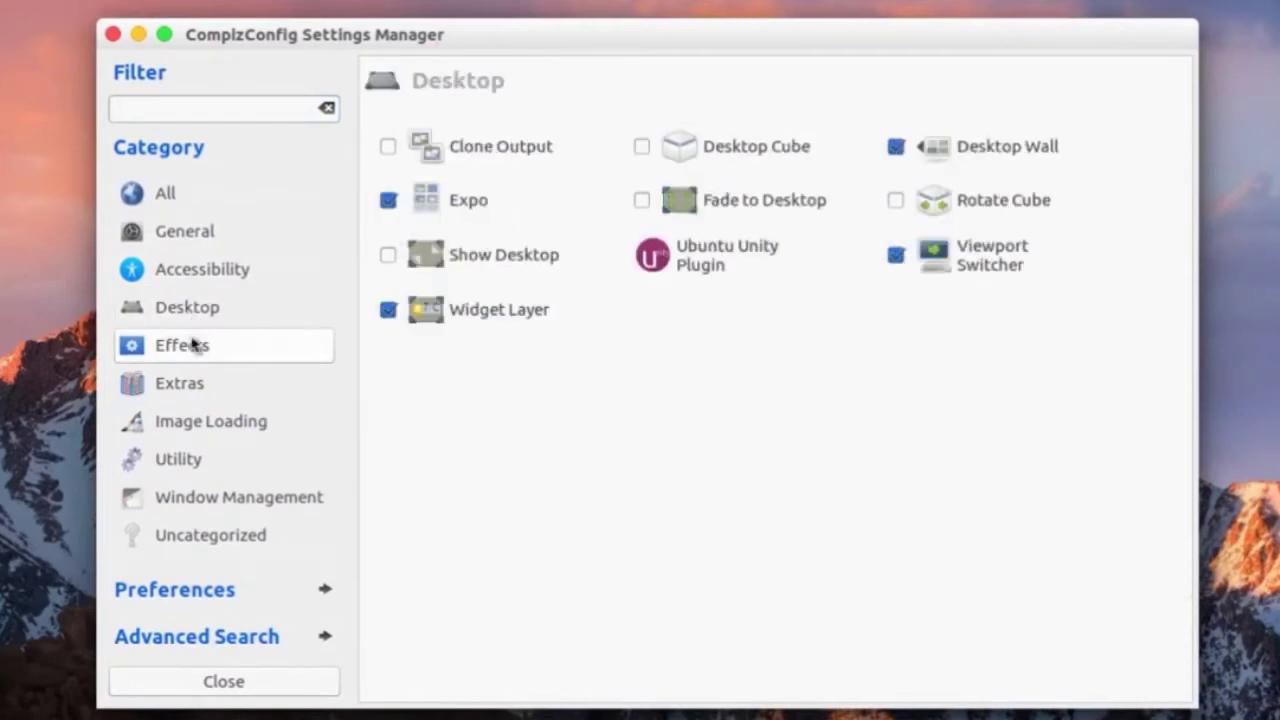
click(181, 345)
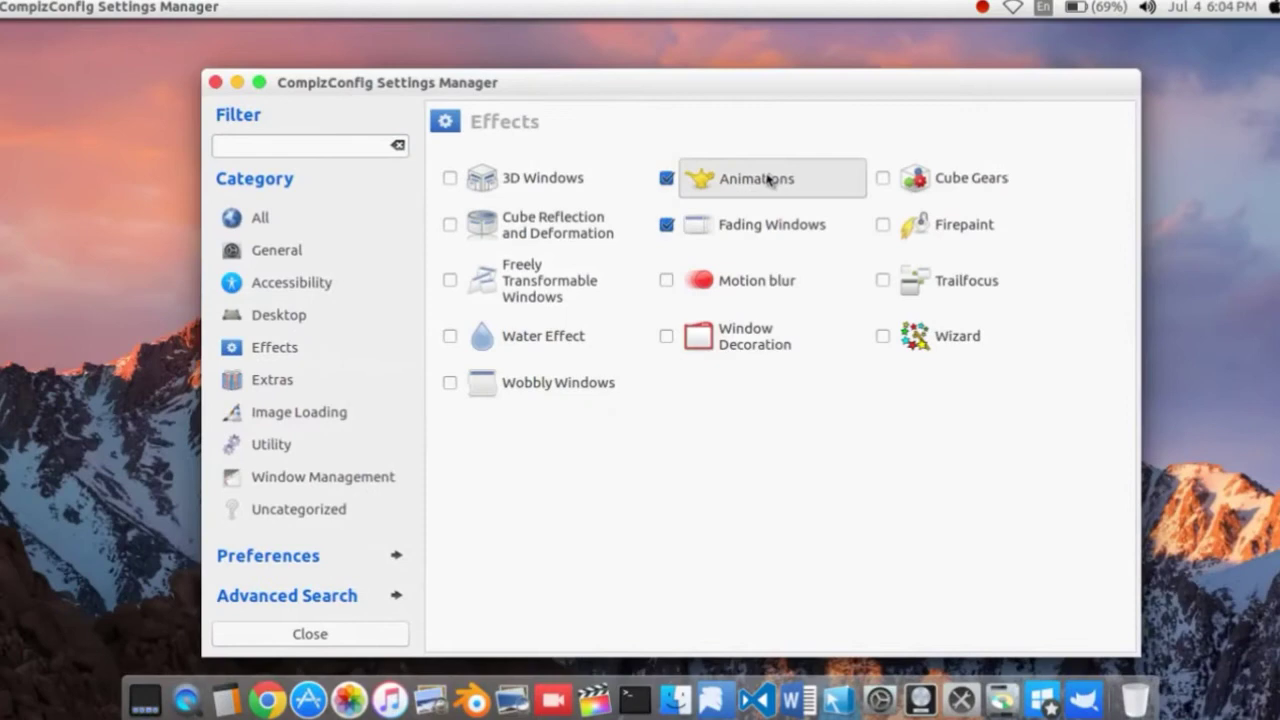
click(755, 178)
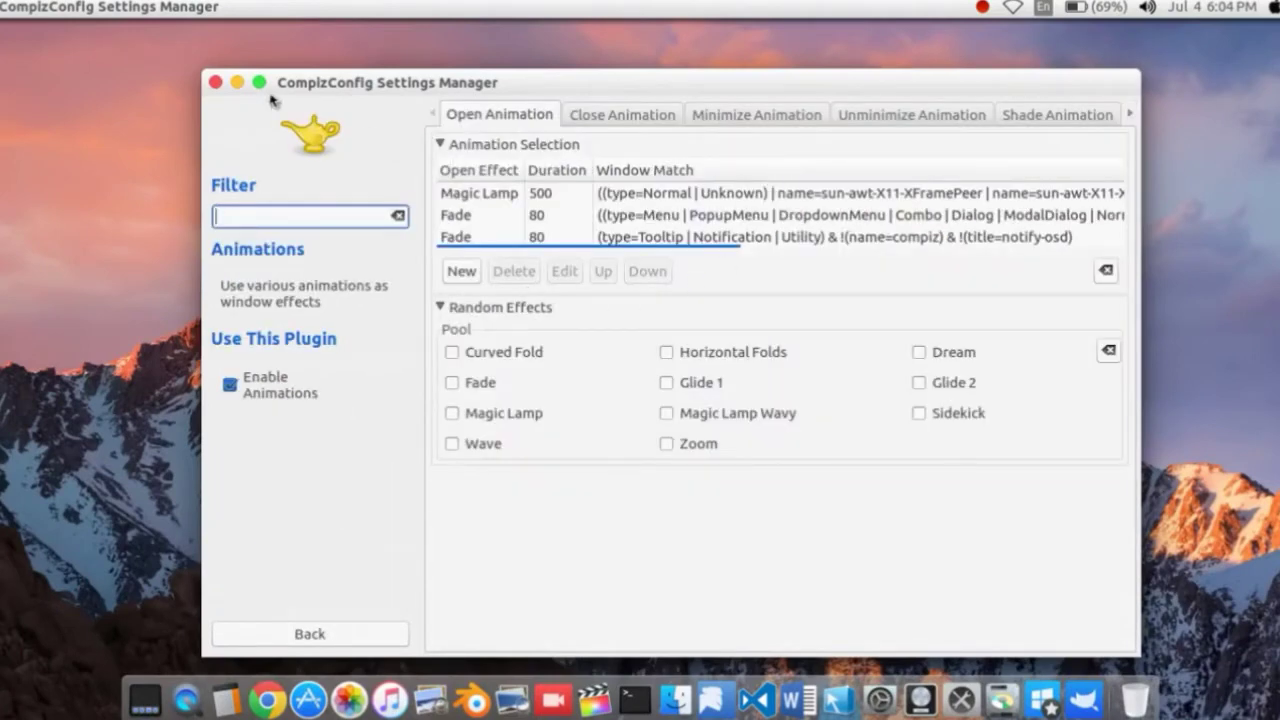
Minimize and restore CompizConfig, go back to the category list, then close it
click(214, 82)
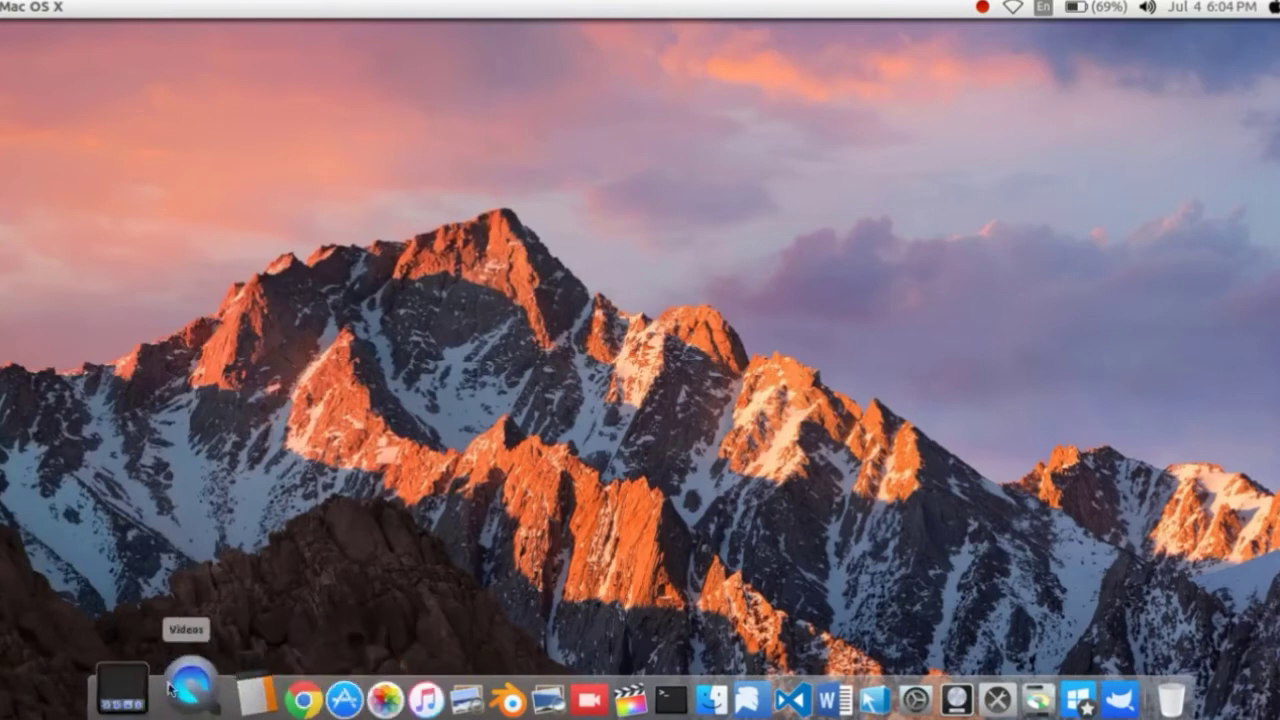
mouse_move(760, 697)
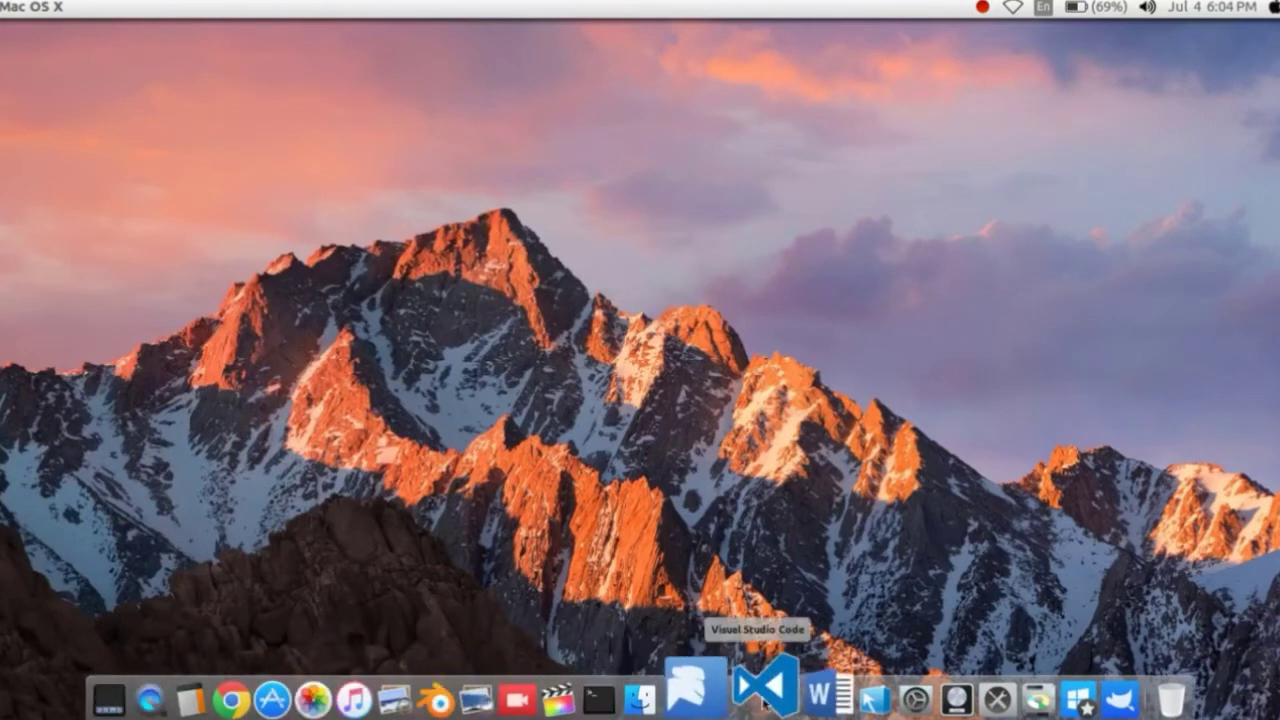
click(828, 700)
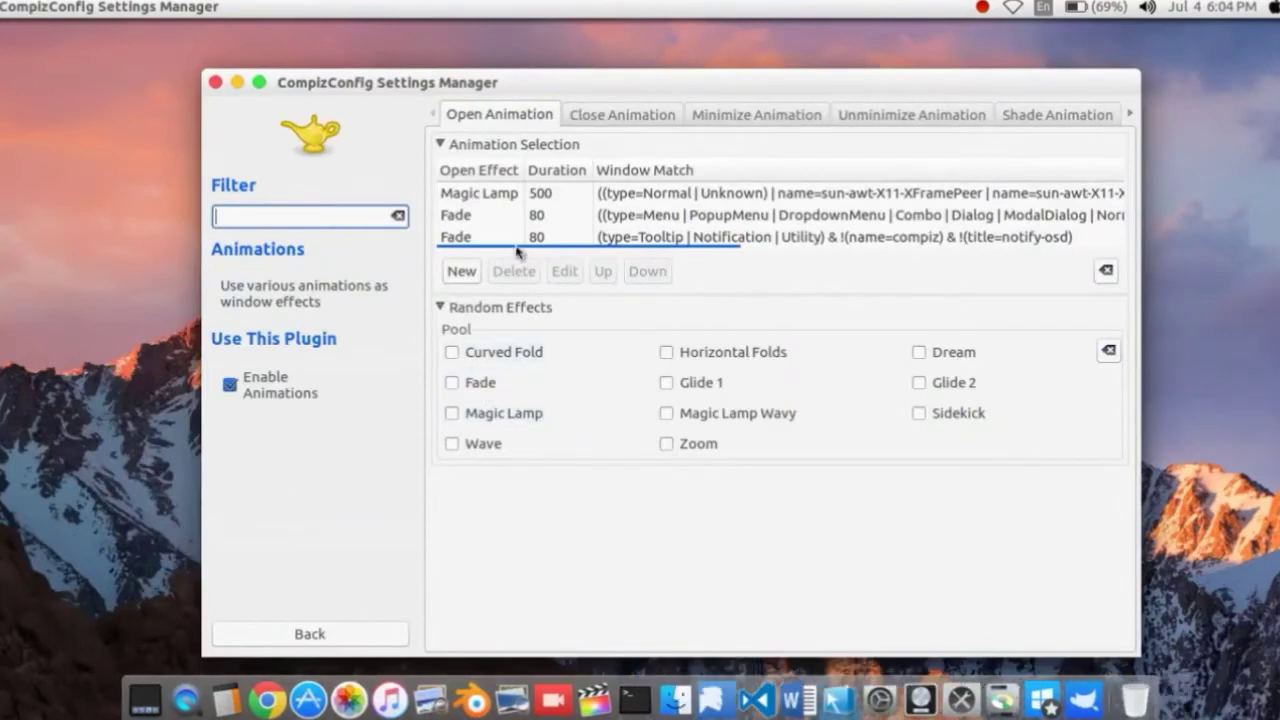
click(478, 193)
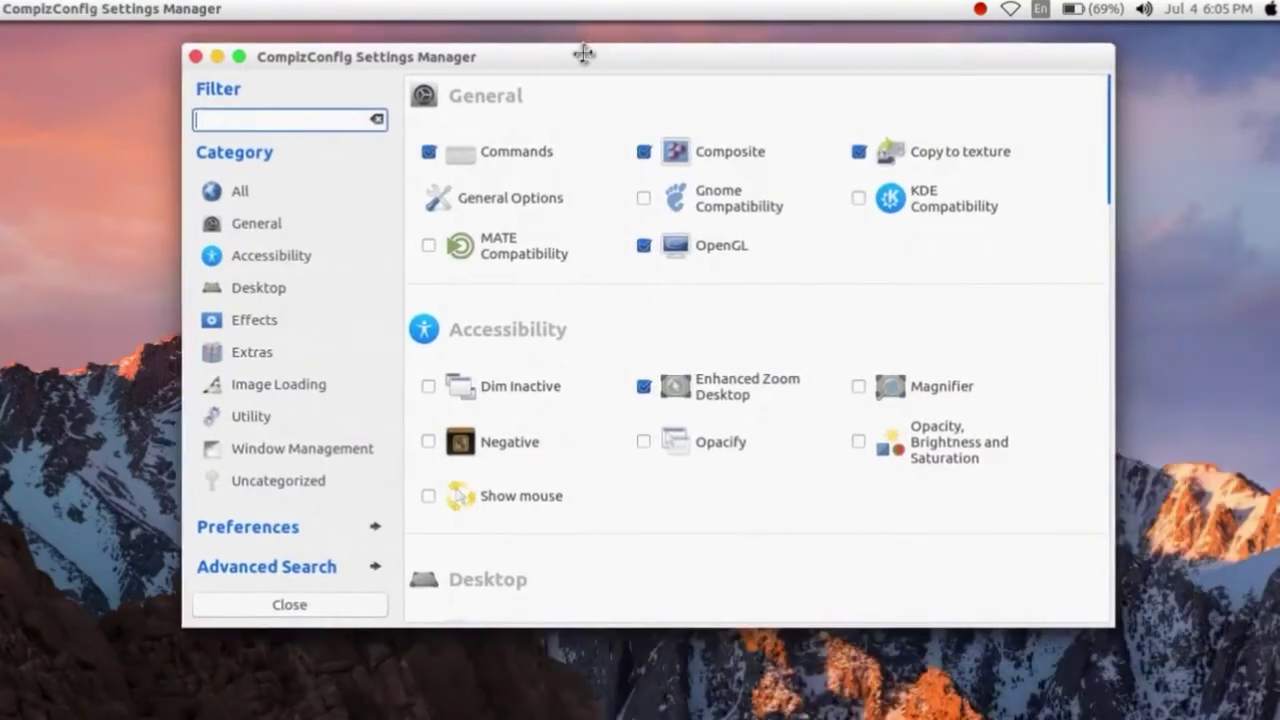
click(289, 604)
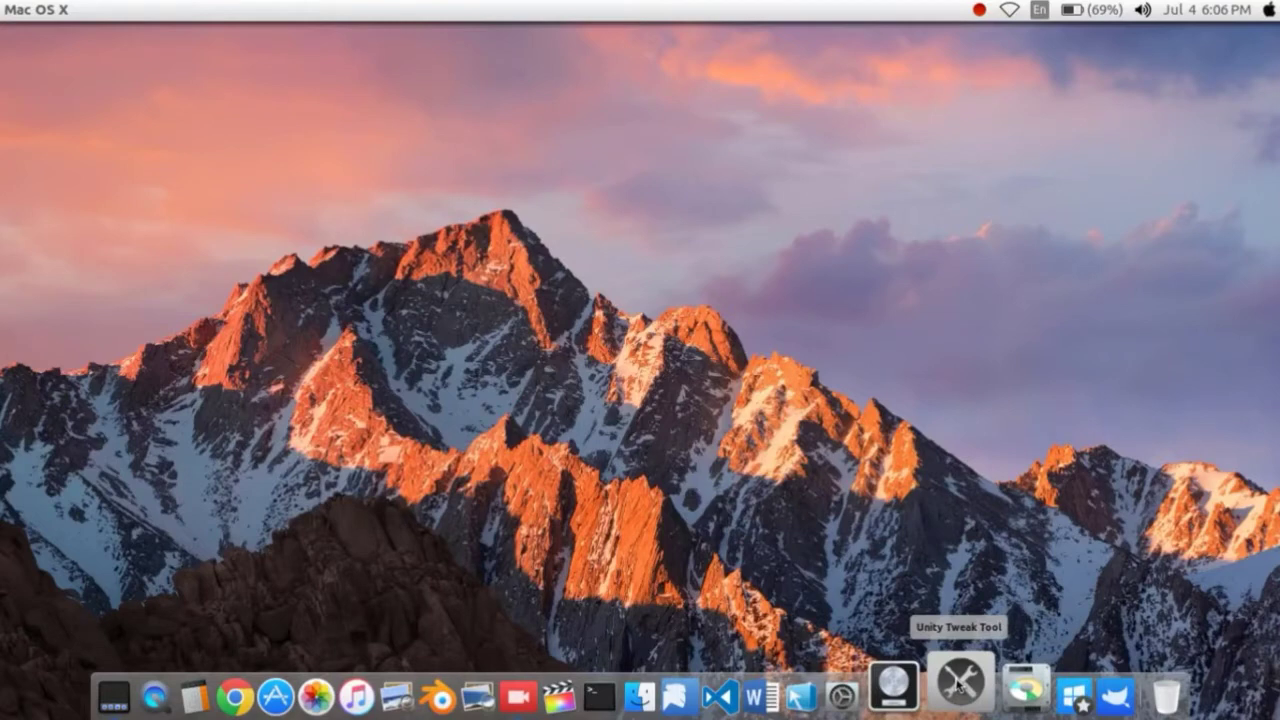
Launch Unity Tweak Tool and open its Search settings
click(958, 685)
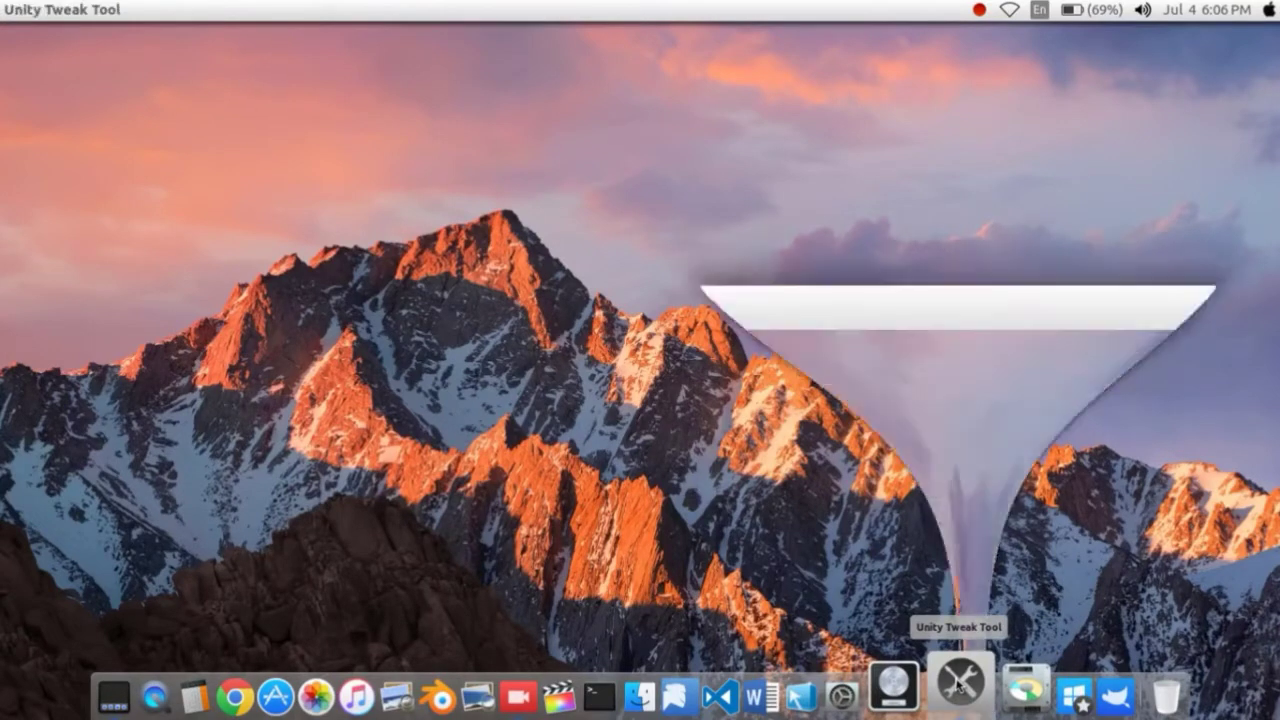
click(958, 684)
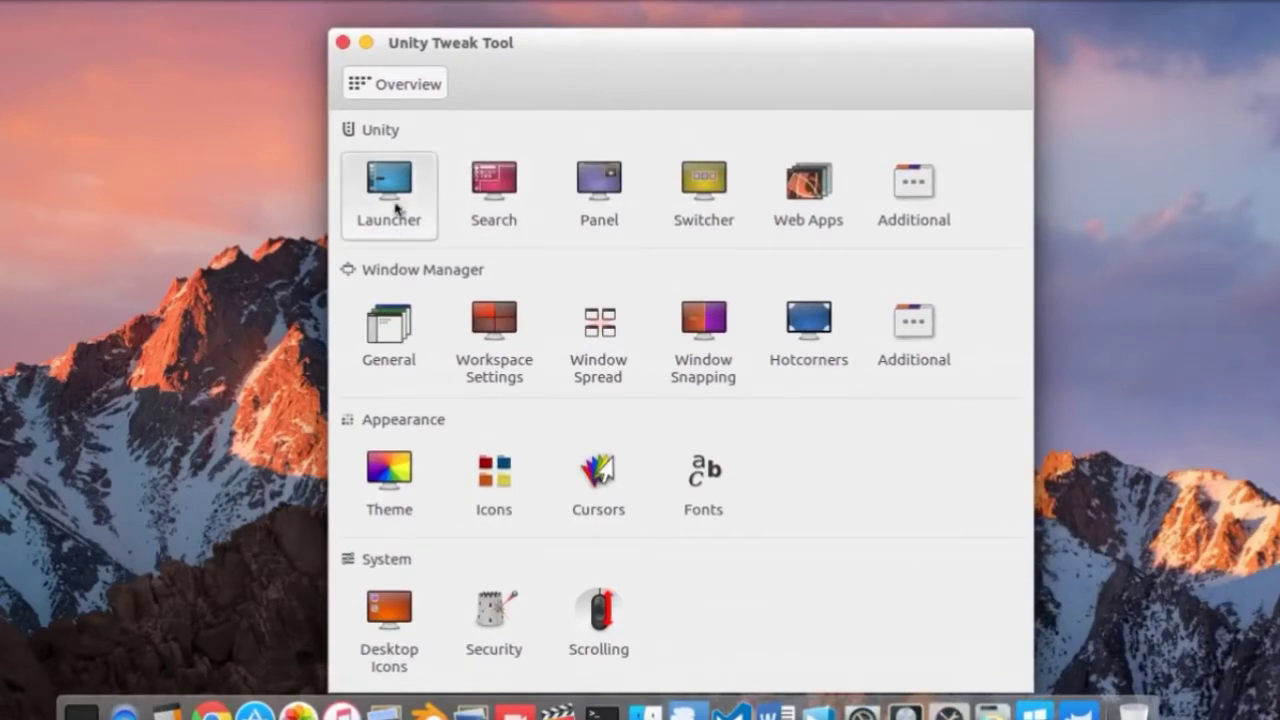
mouse_move(392, 103)
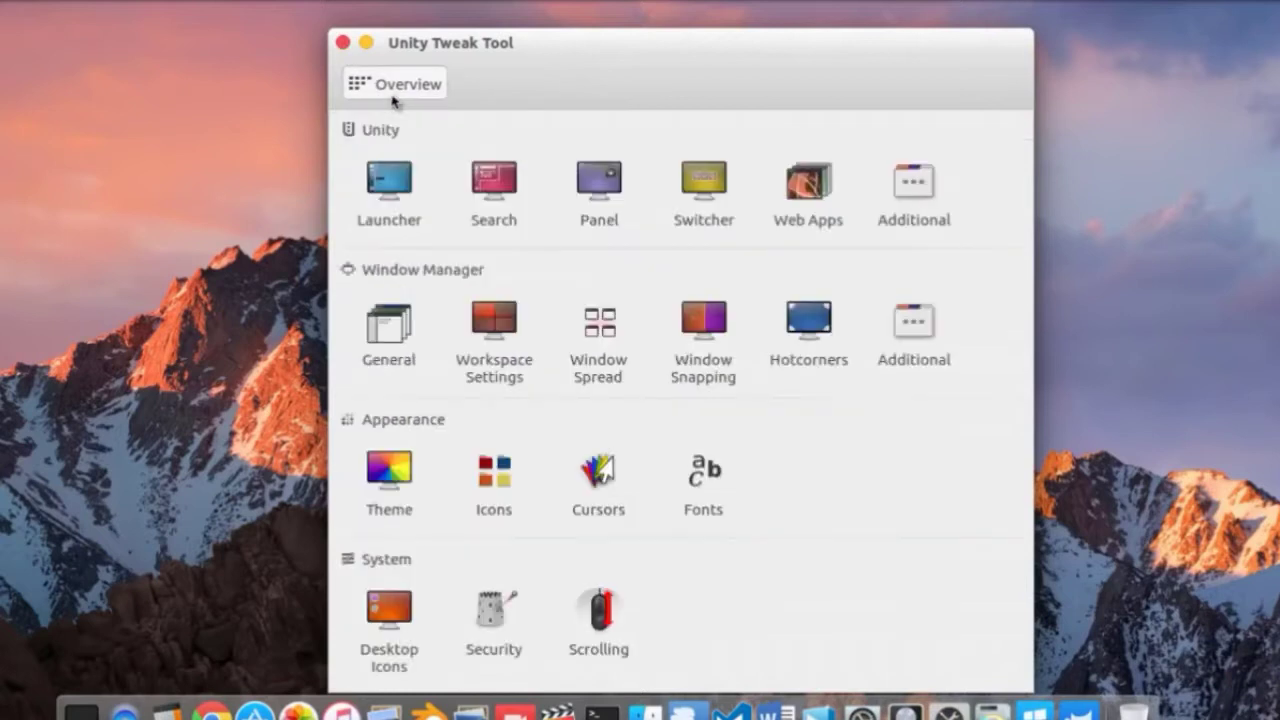
click(493, 183)
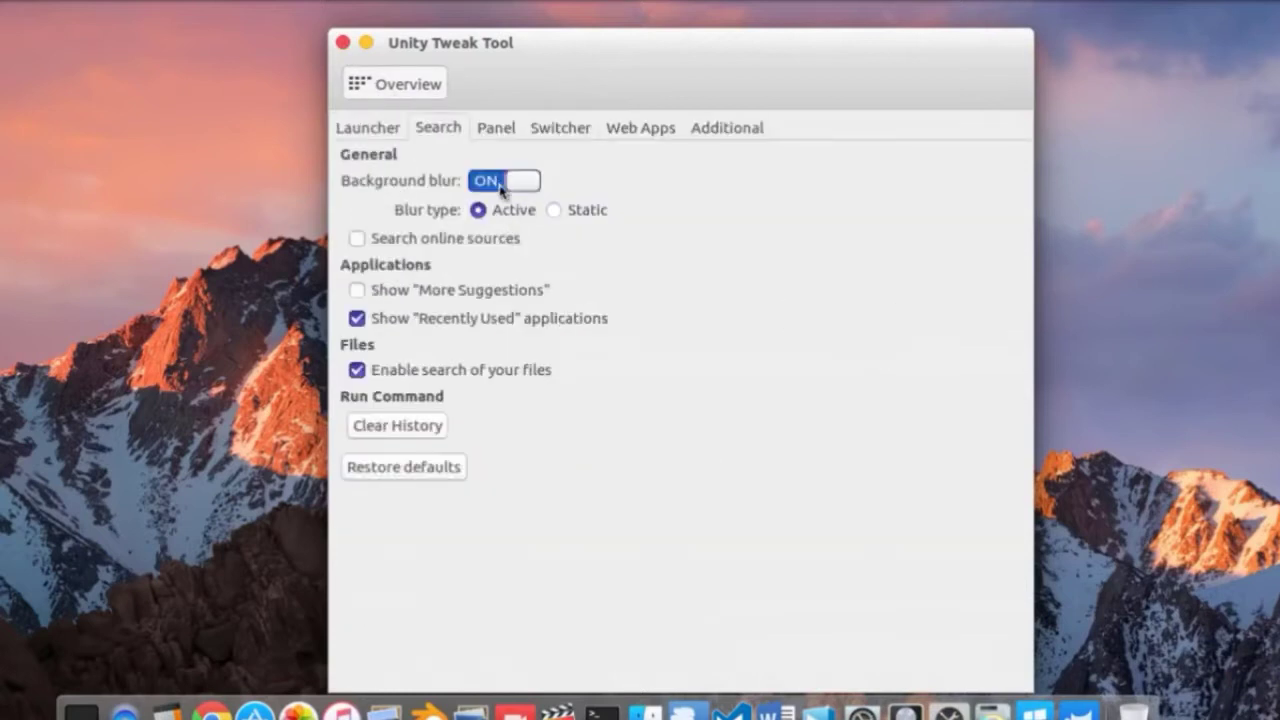
Toggle the search background blur off and back on, with blur type set to Active
click(504, 180)
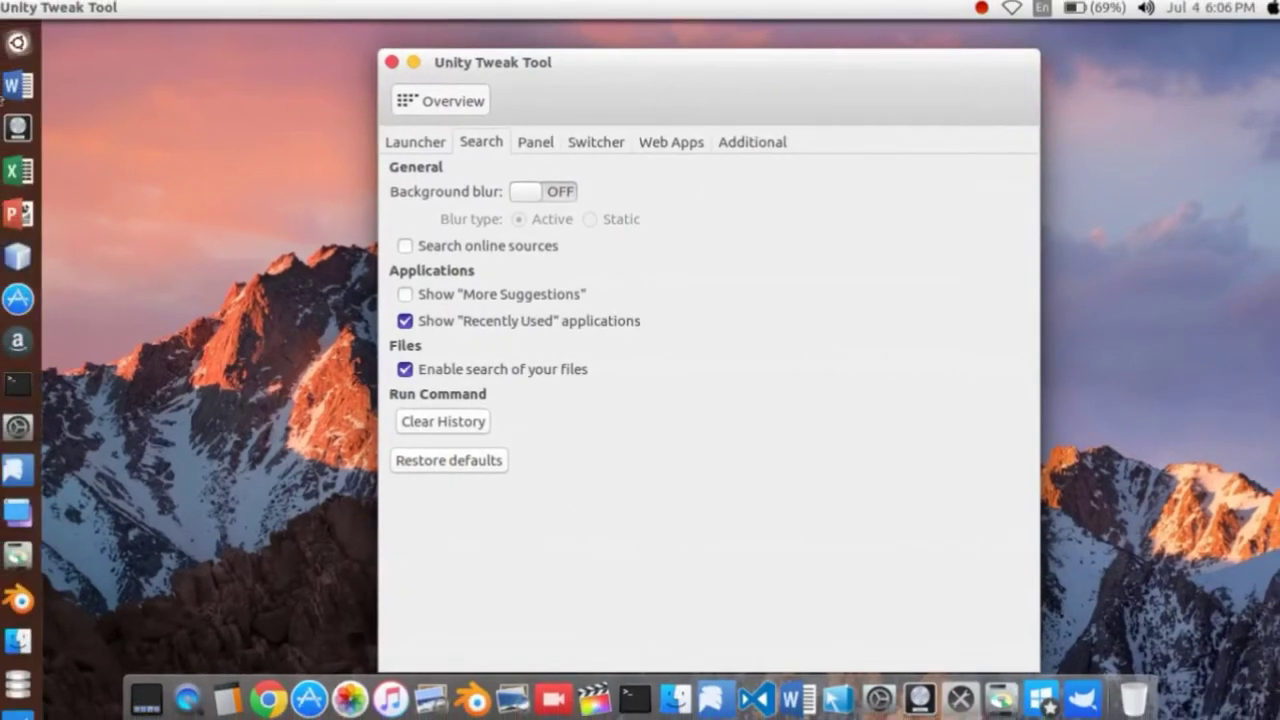
key(super)
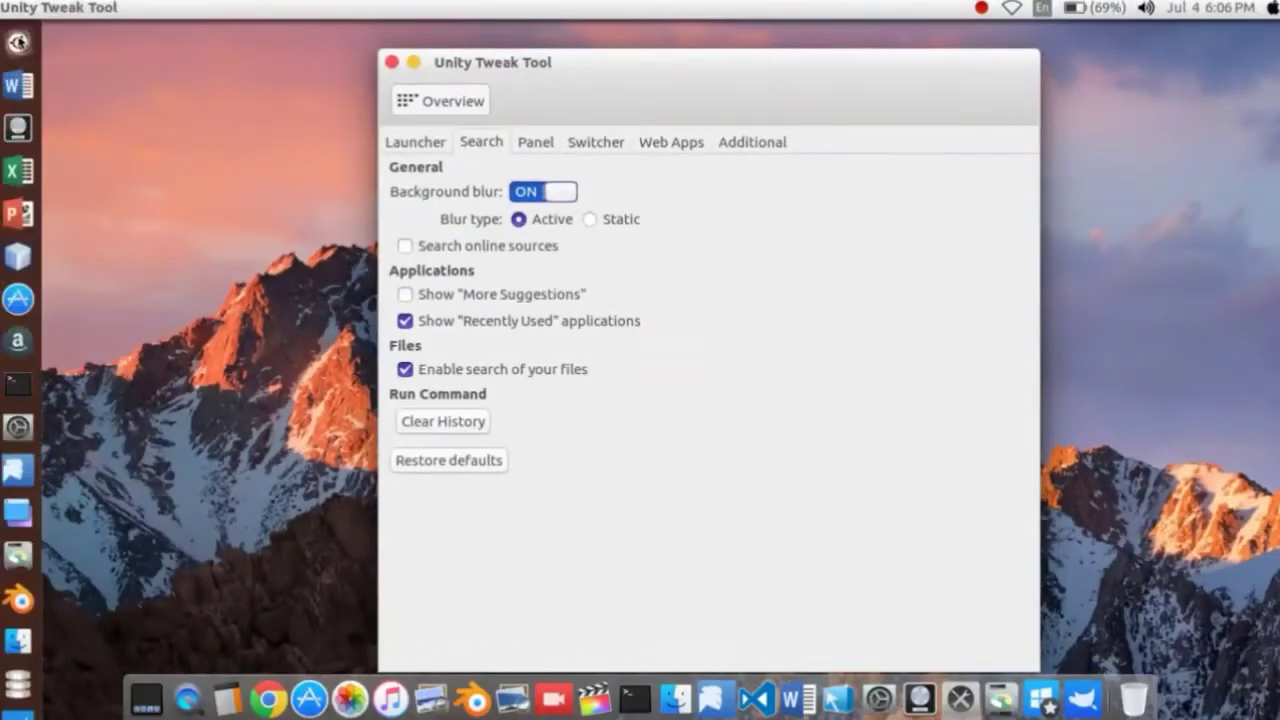
click(18, 42)
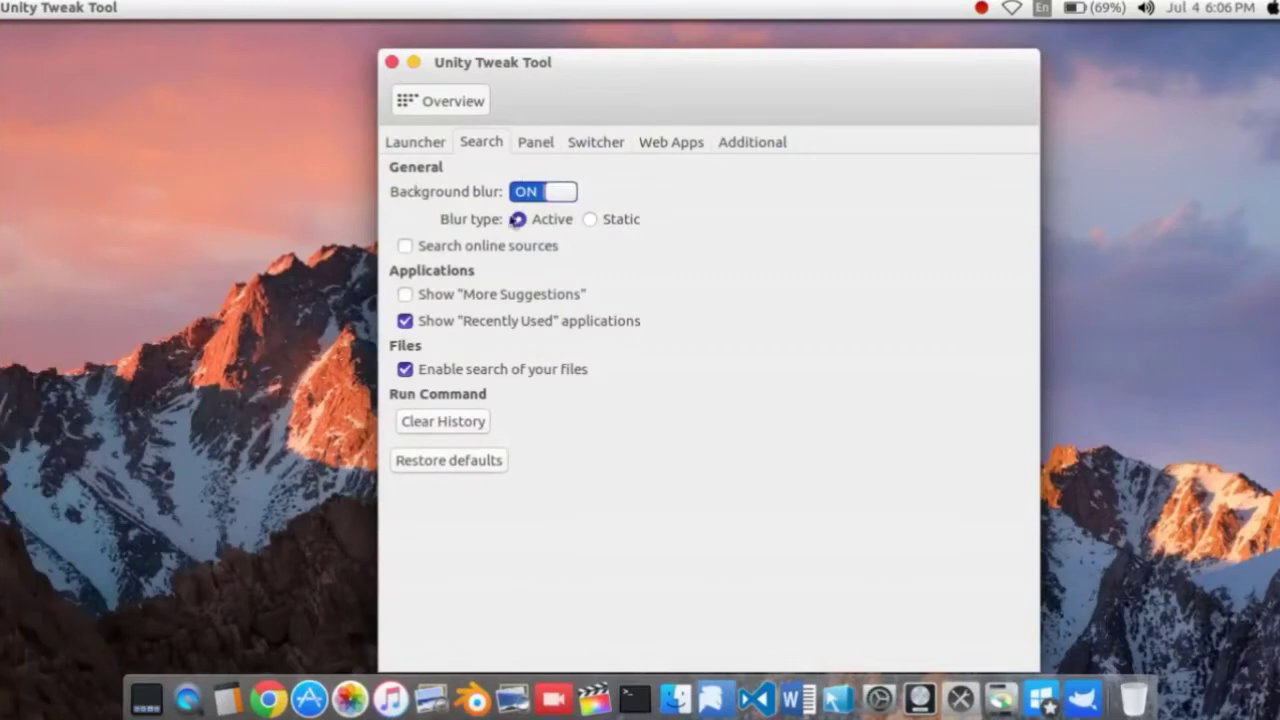
click(535, 141)
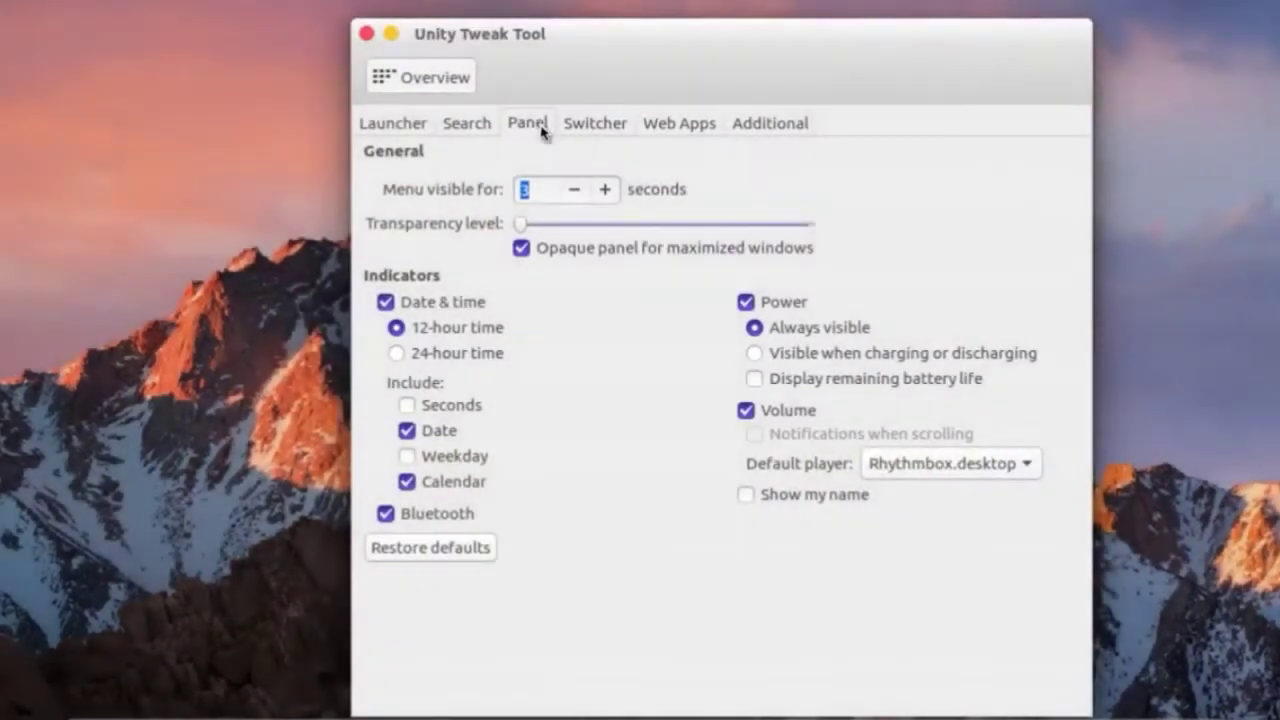
Browse the Switcher and Additional pages, then close Unity Tweak Tool
click(594, 122)
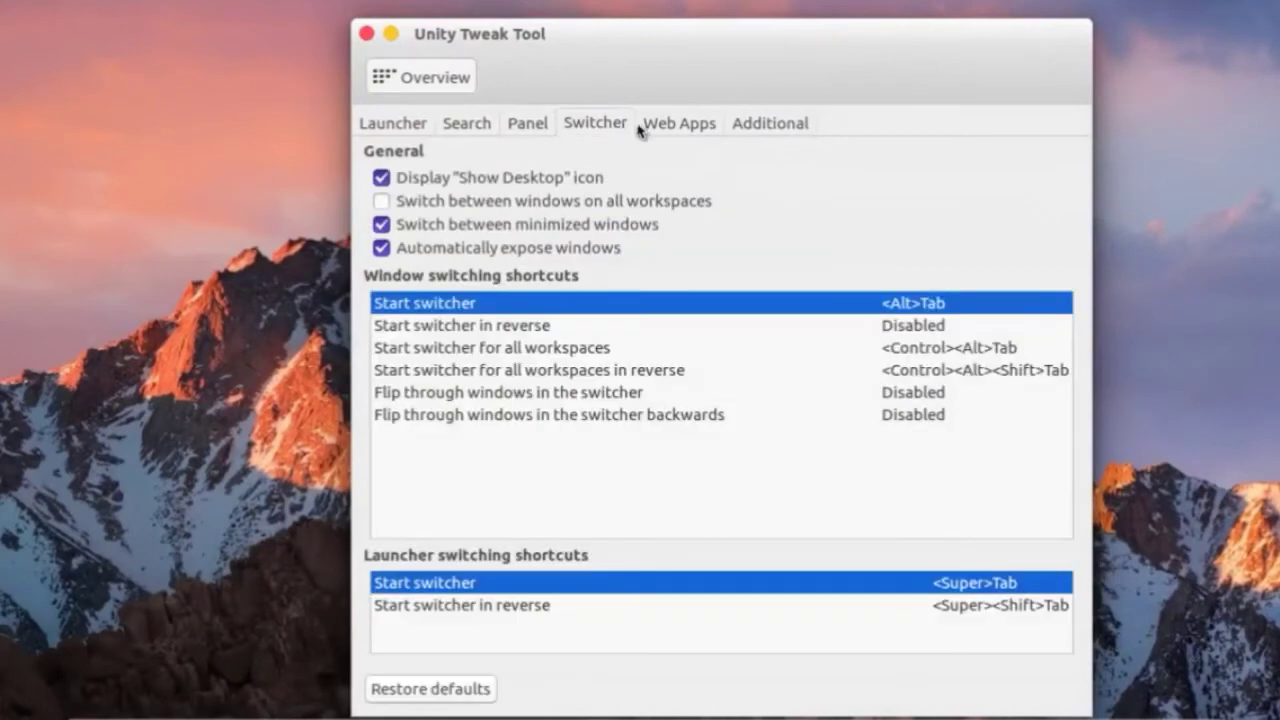
click(770, 122)
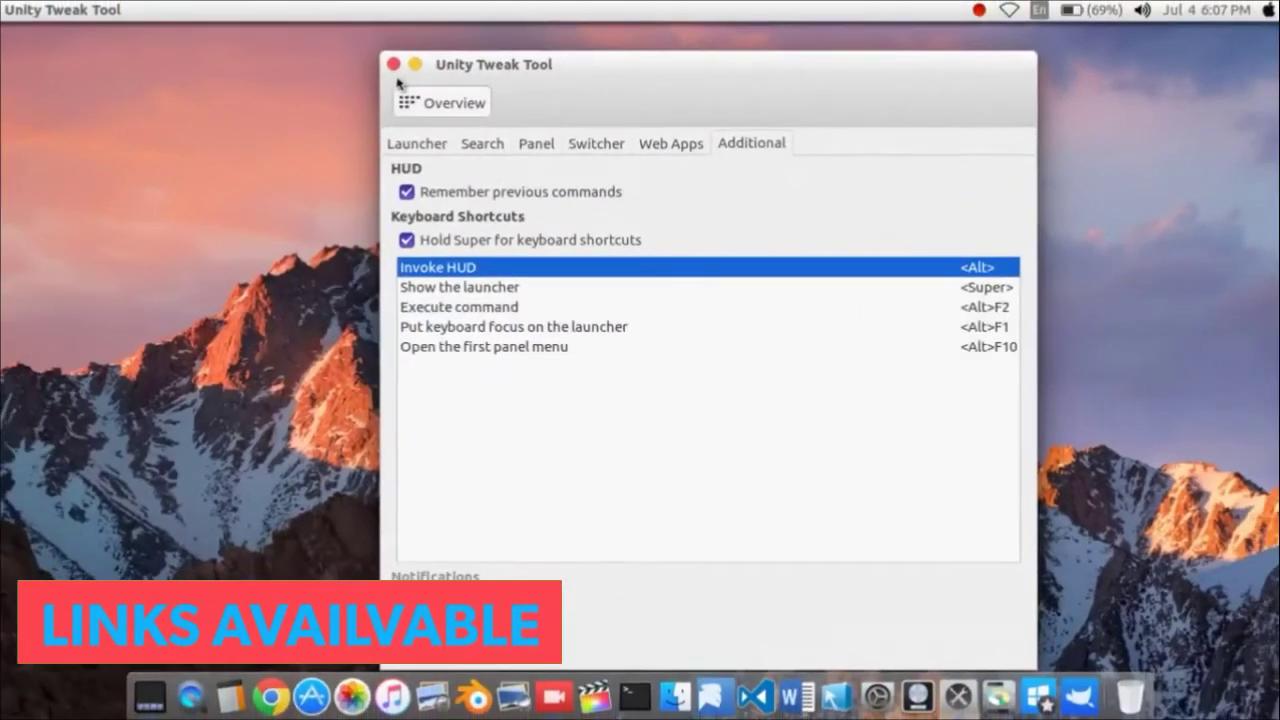
click(393, 64)
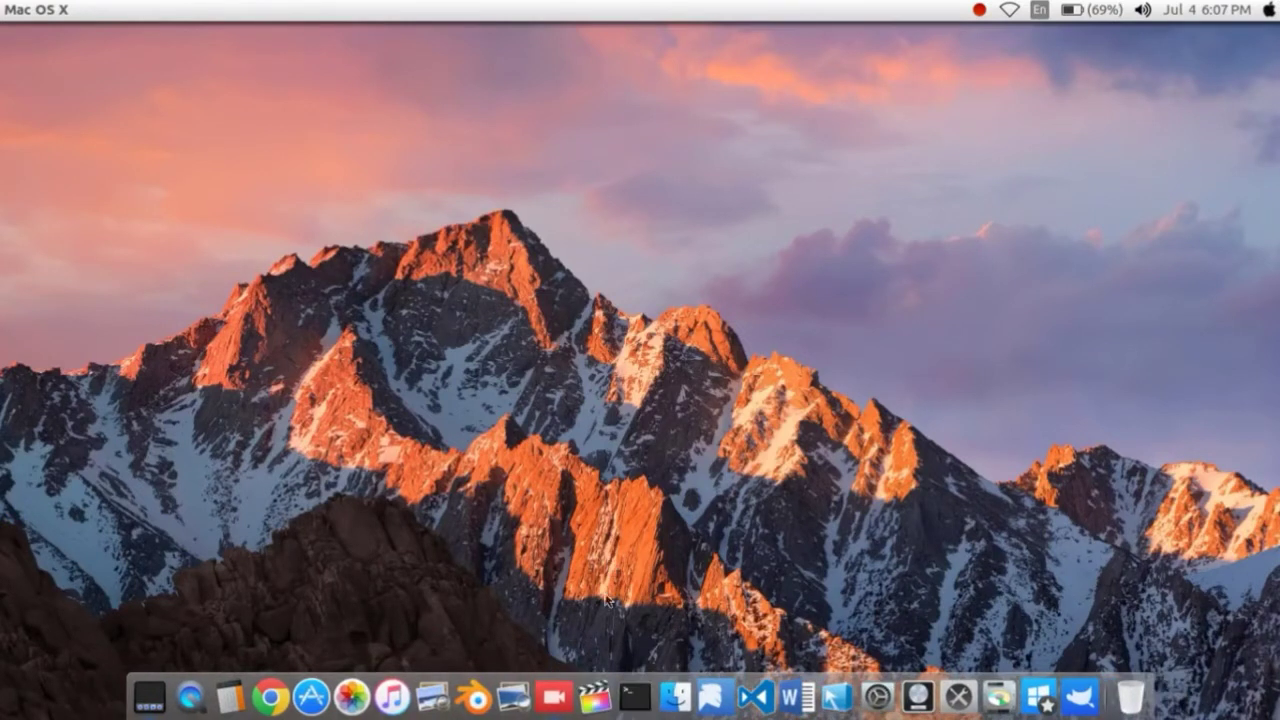
mouse_move(595, 697)
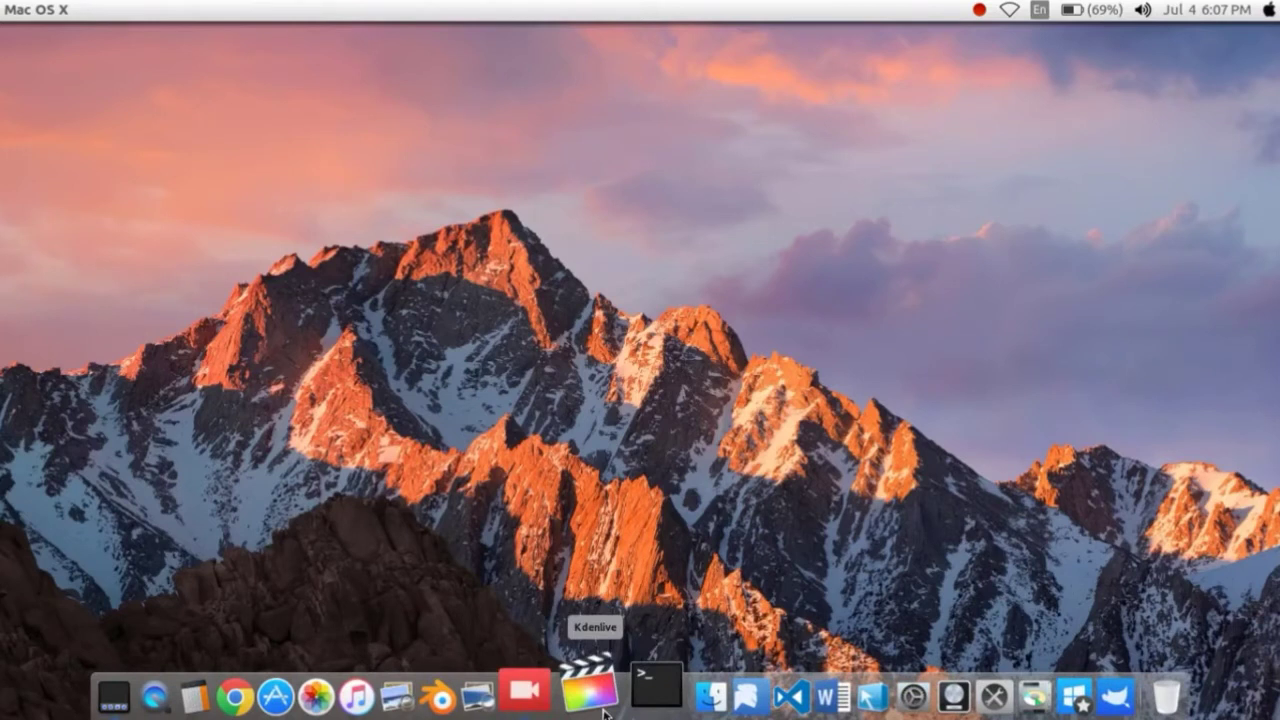
Launch Kdenlive, load the dark clip into the Clip Monitor, then quit the editor
click(595, 693)
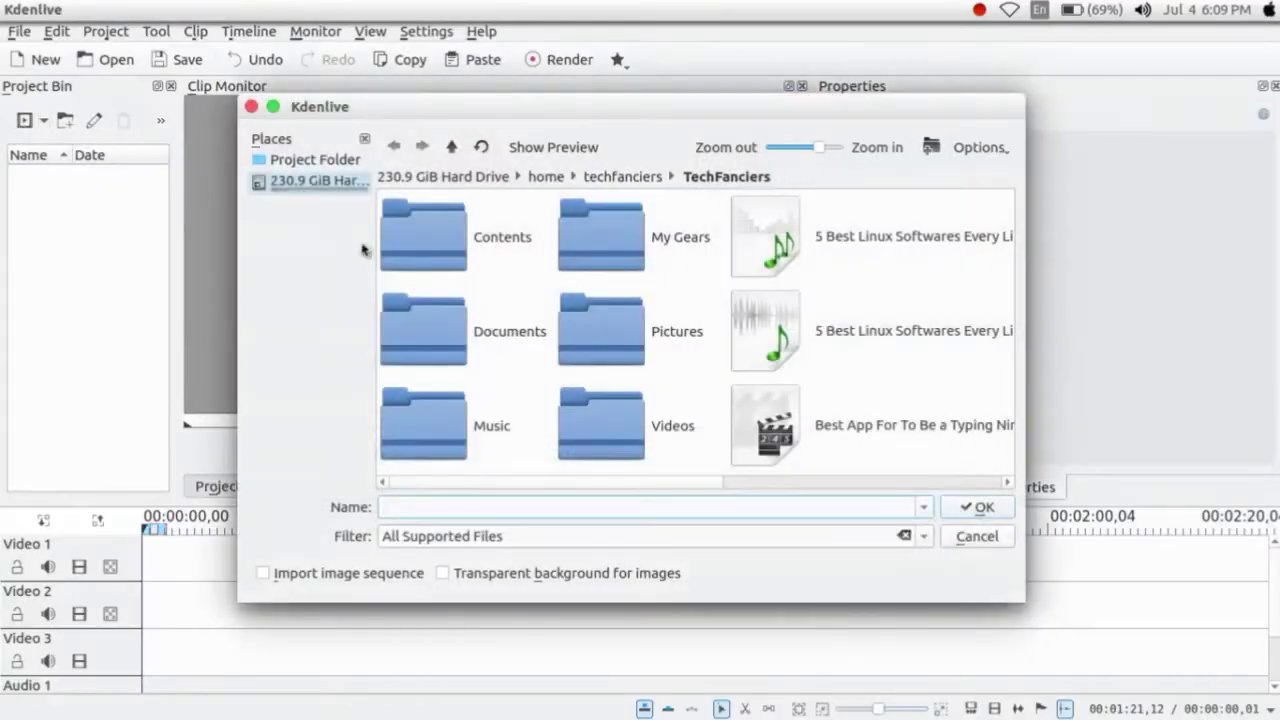
mouse_move(637, 347)
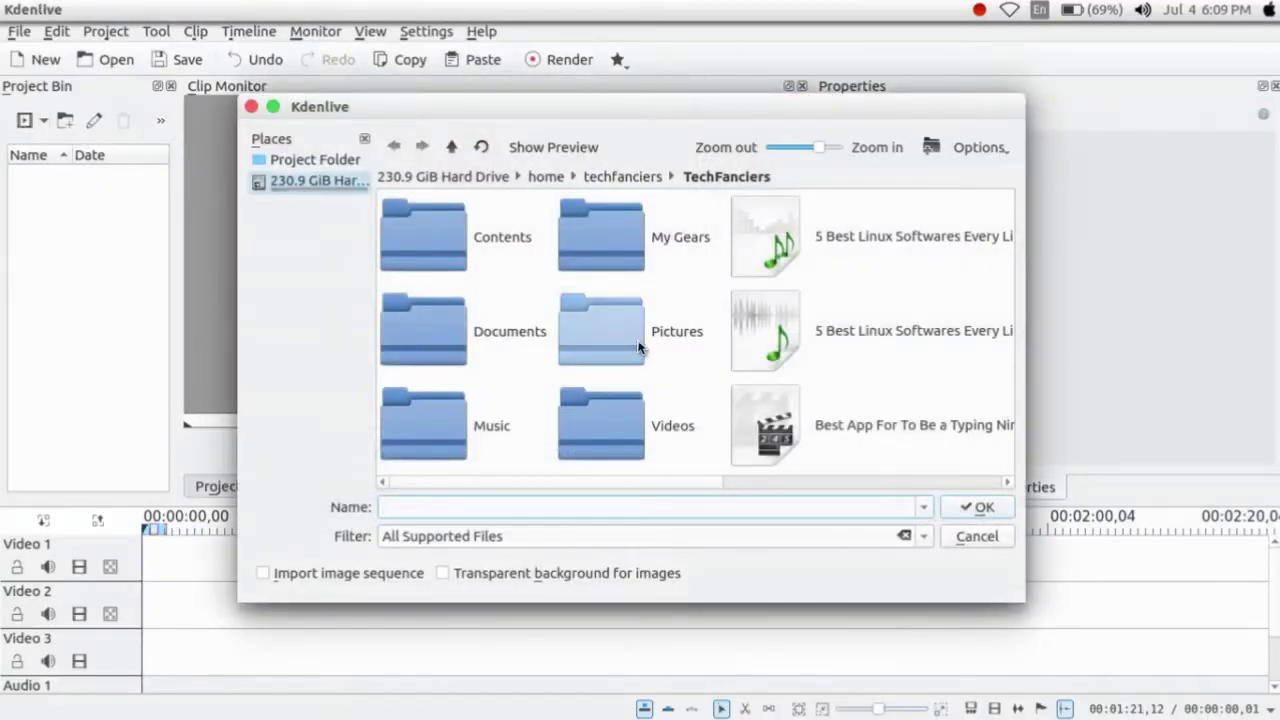
double_click(600, 424)
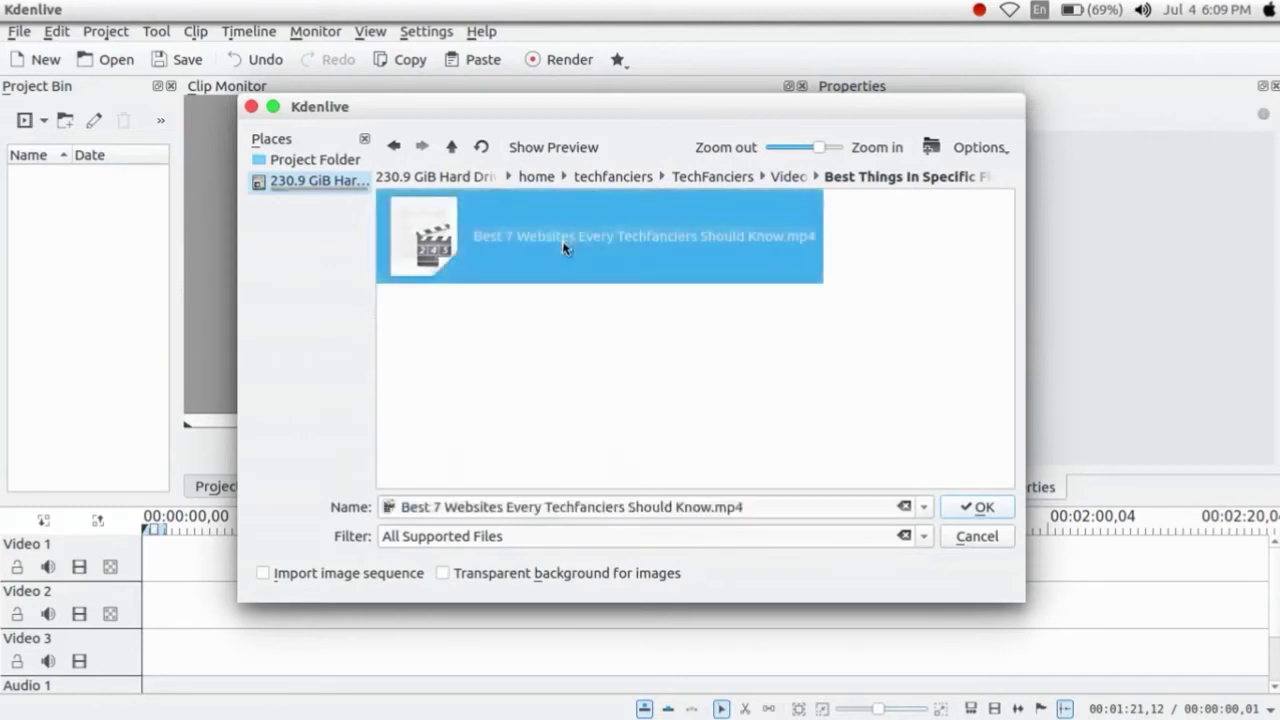
click(977, 507)
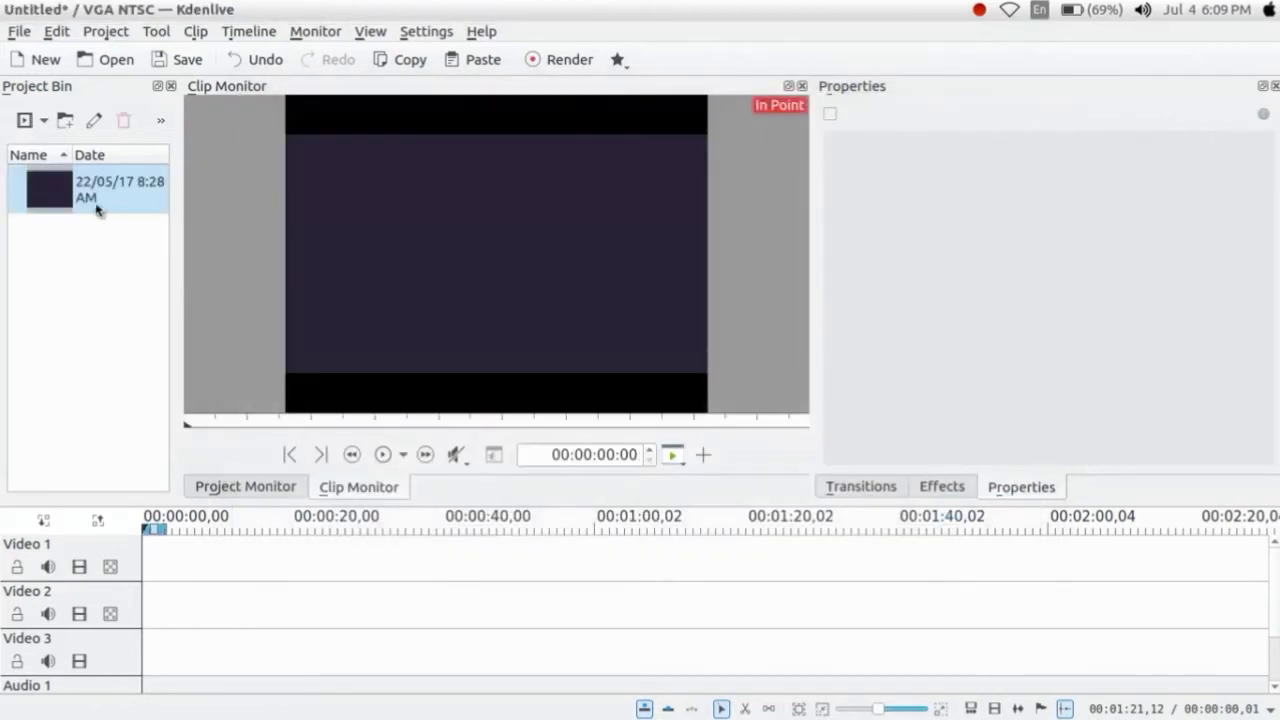
click(48, 189)
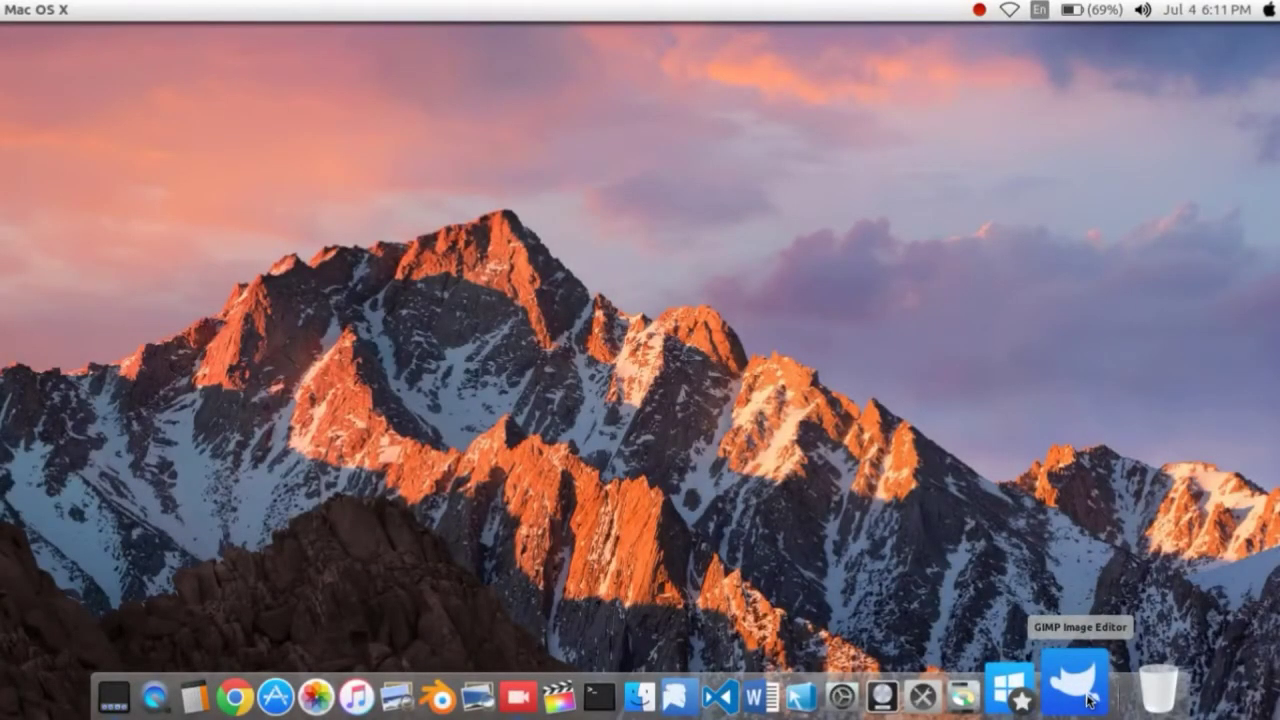
Launch GIMP and maximize its window to fill the screen
click(1073, 695)
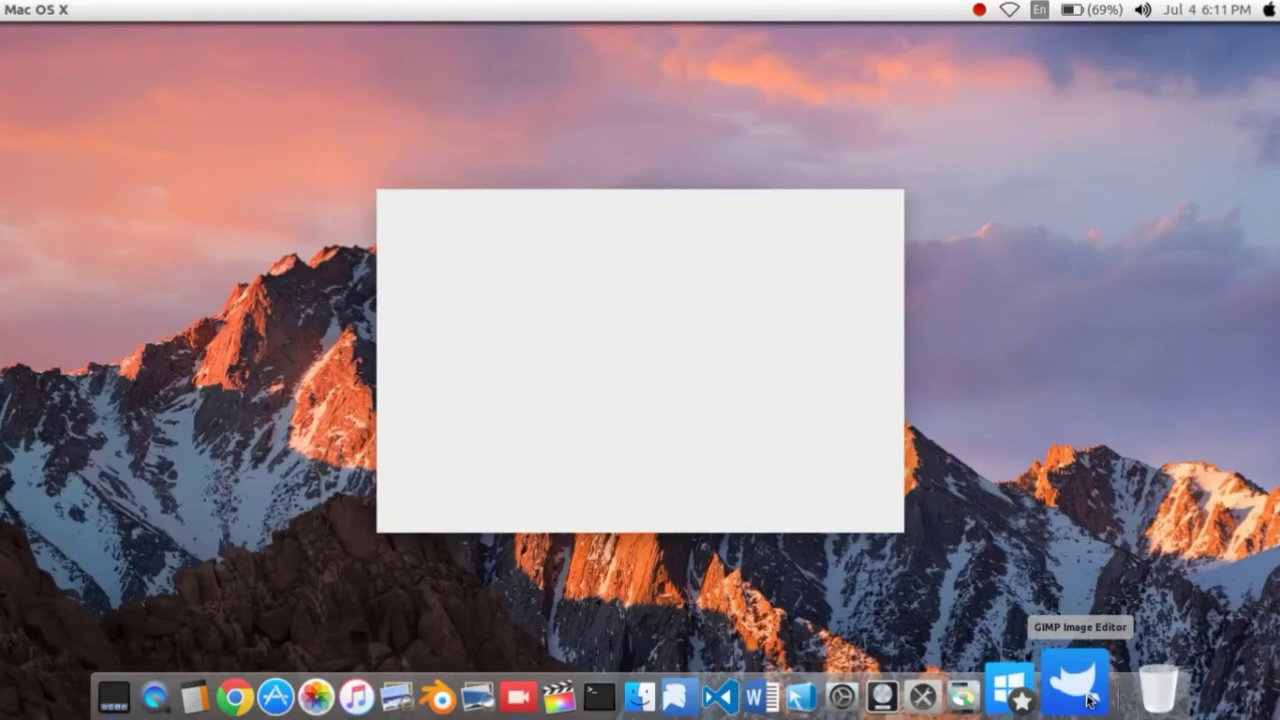
click(1073, 690)
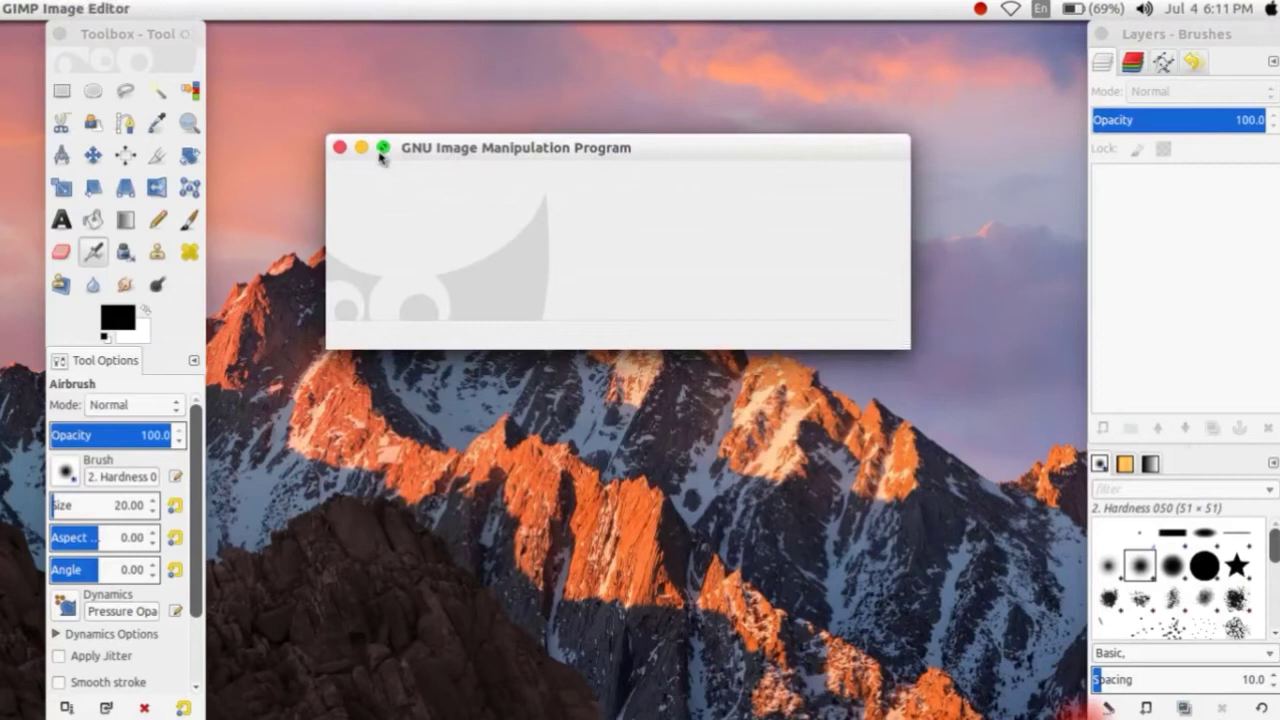
click(381, 147)
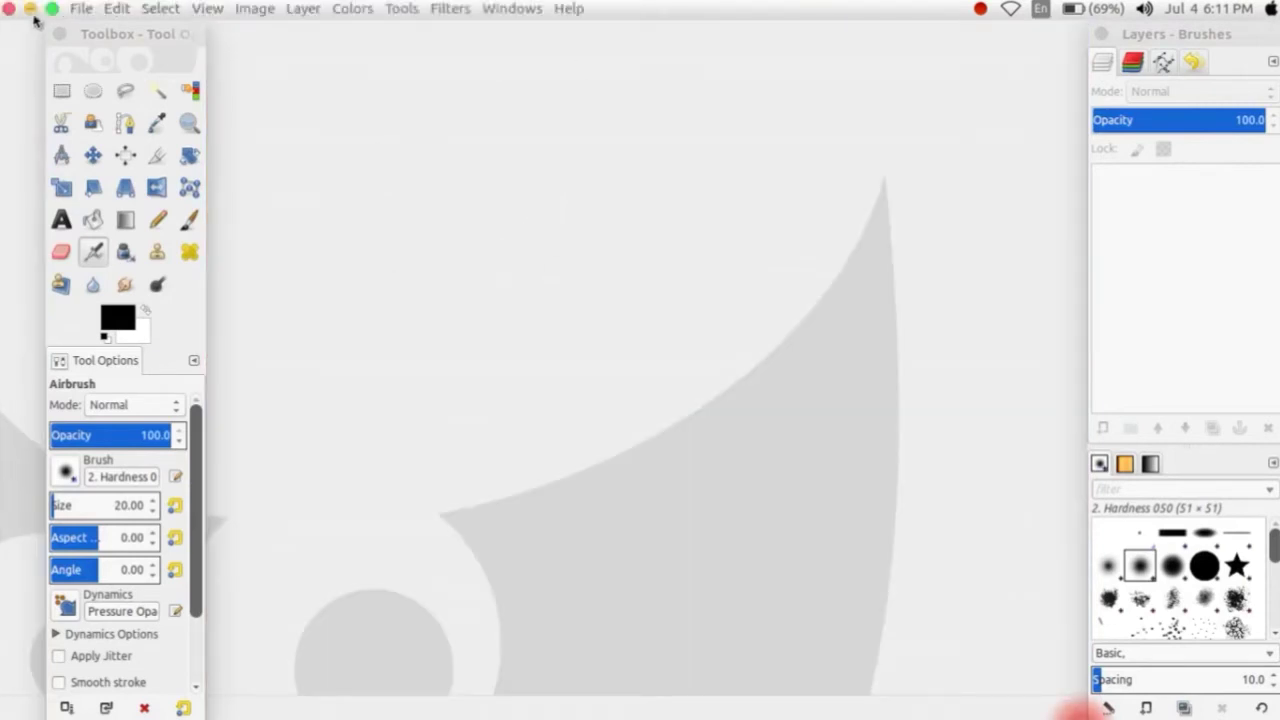
mouse_move(167, 25)
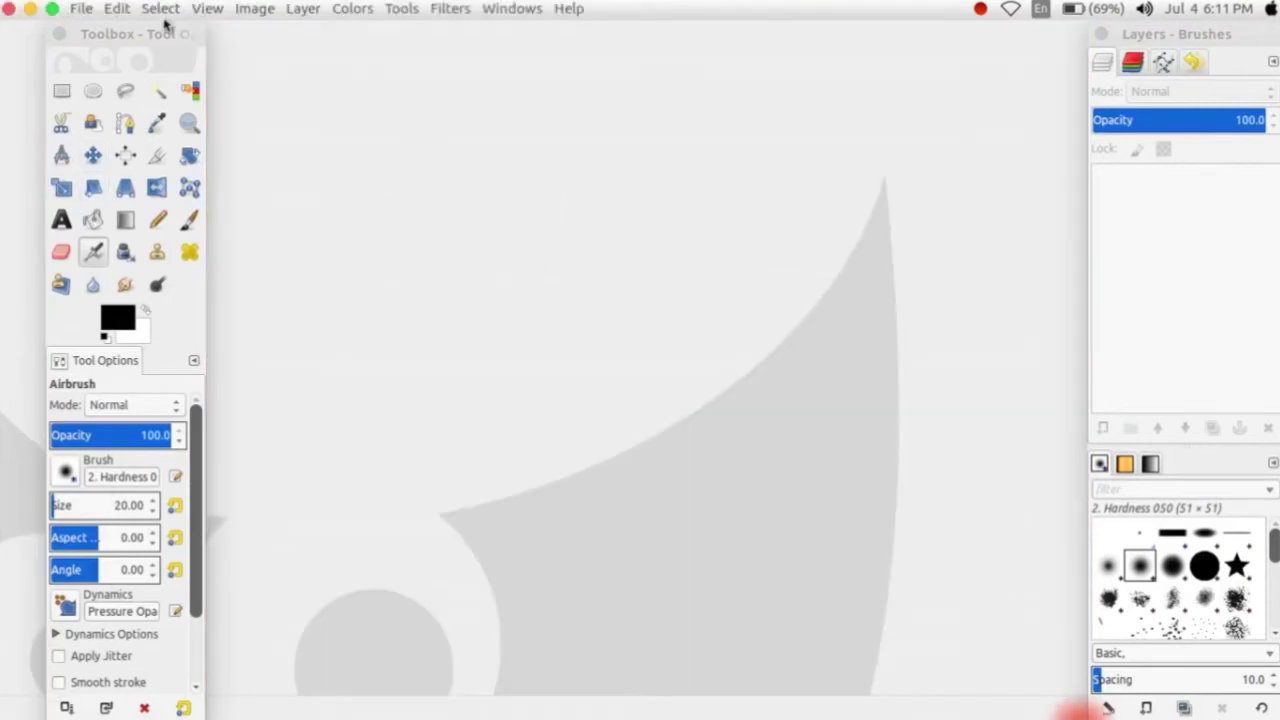
click(81, 8)
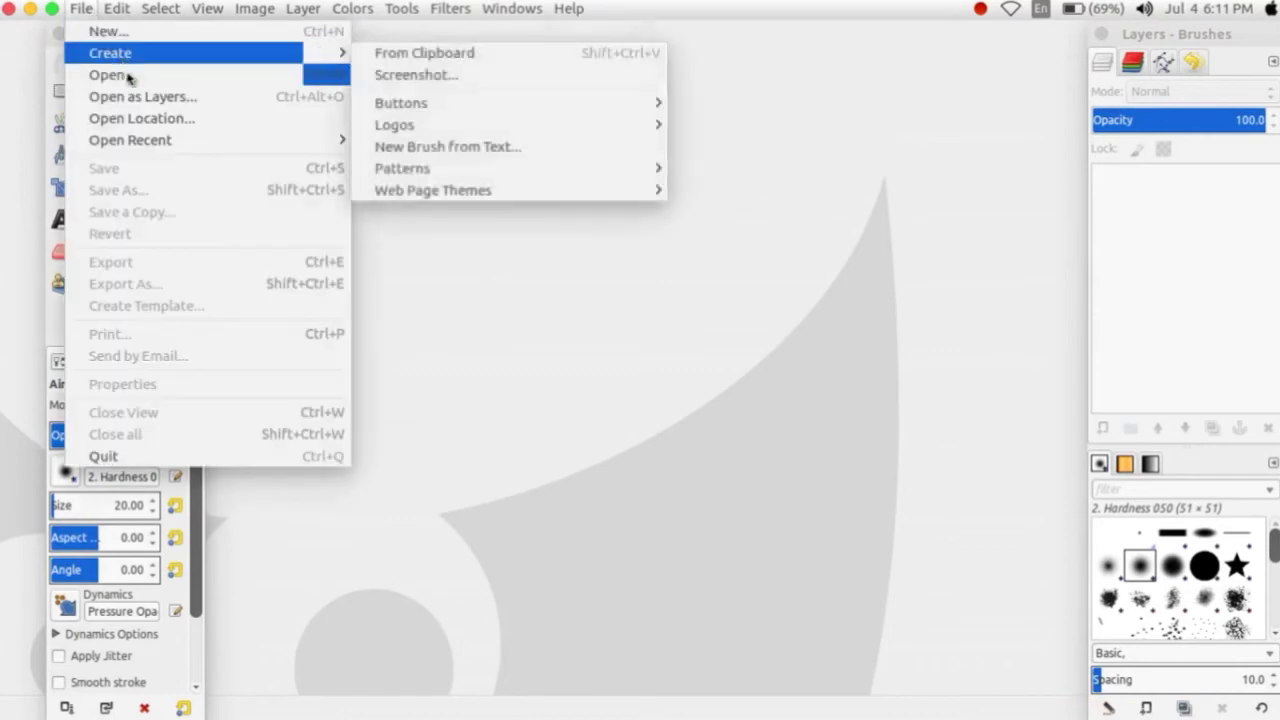
Open typing ninja.png from GIMP's Recently Used files
click(109, 74)
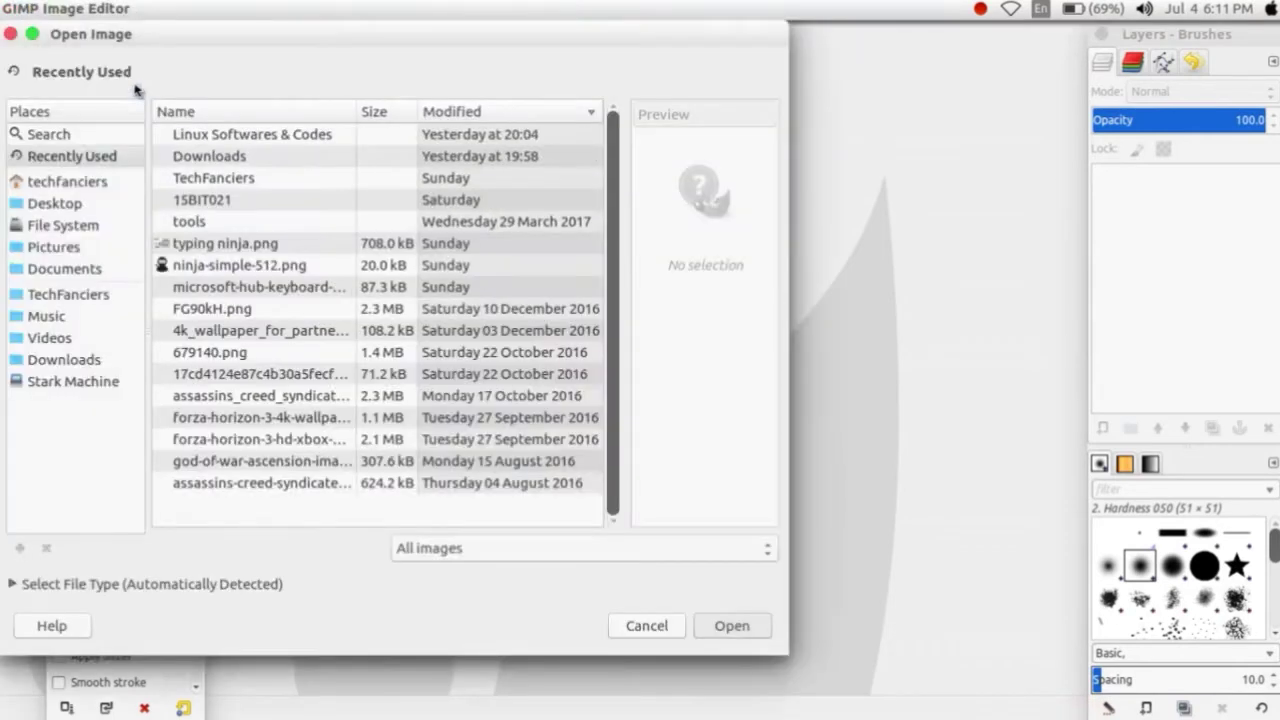
click(259, 287)
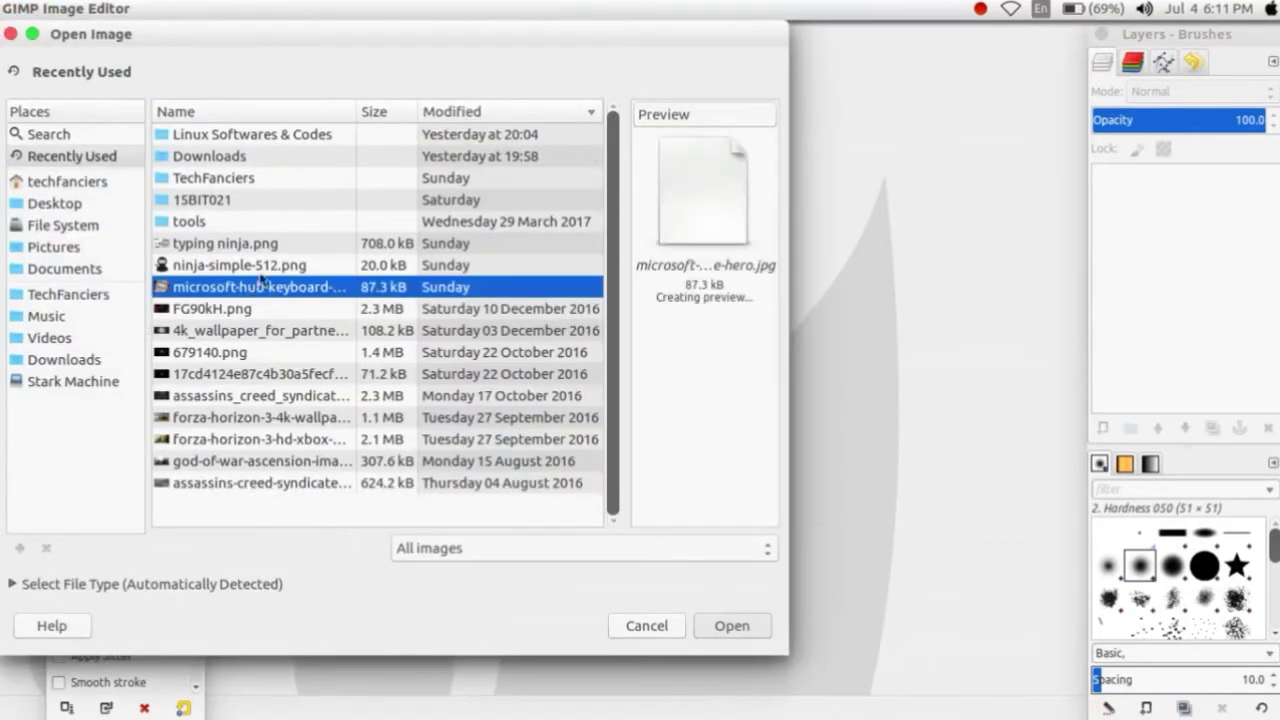
click(238, 264)
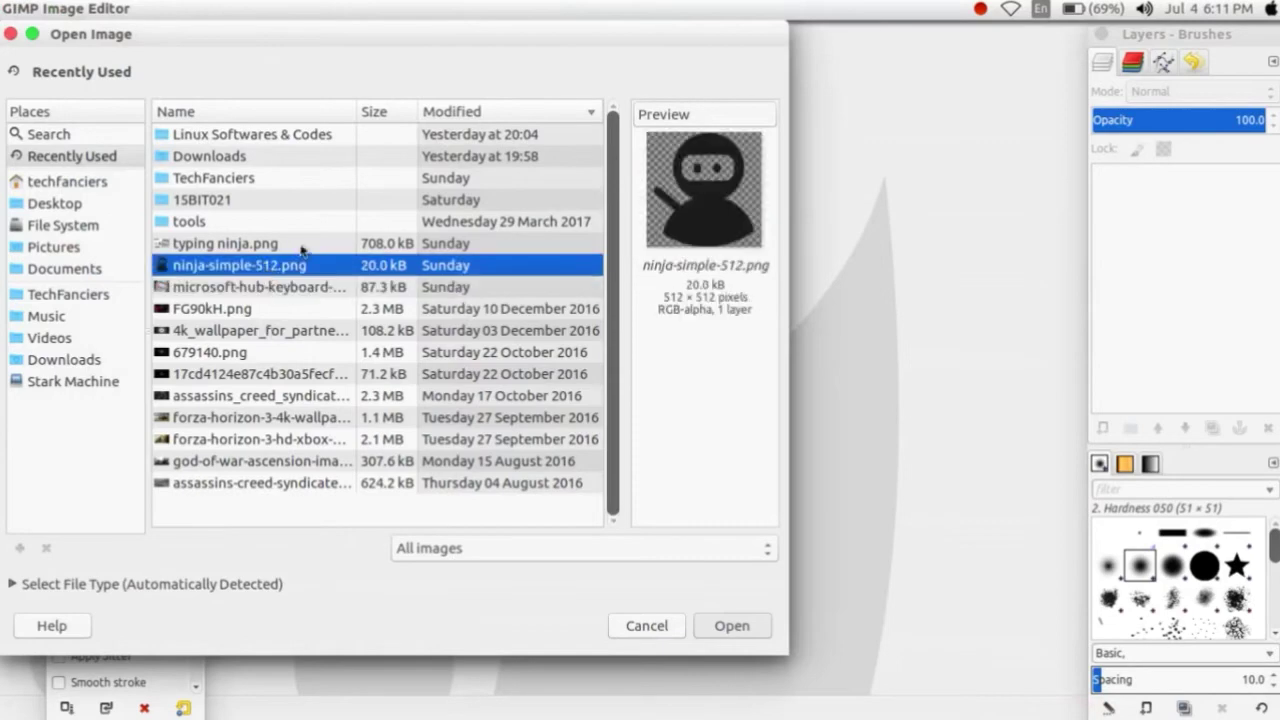
click(731, 625)
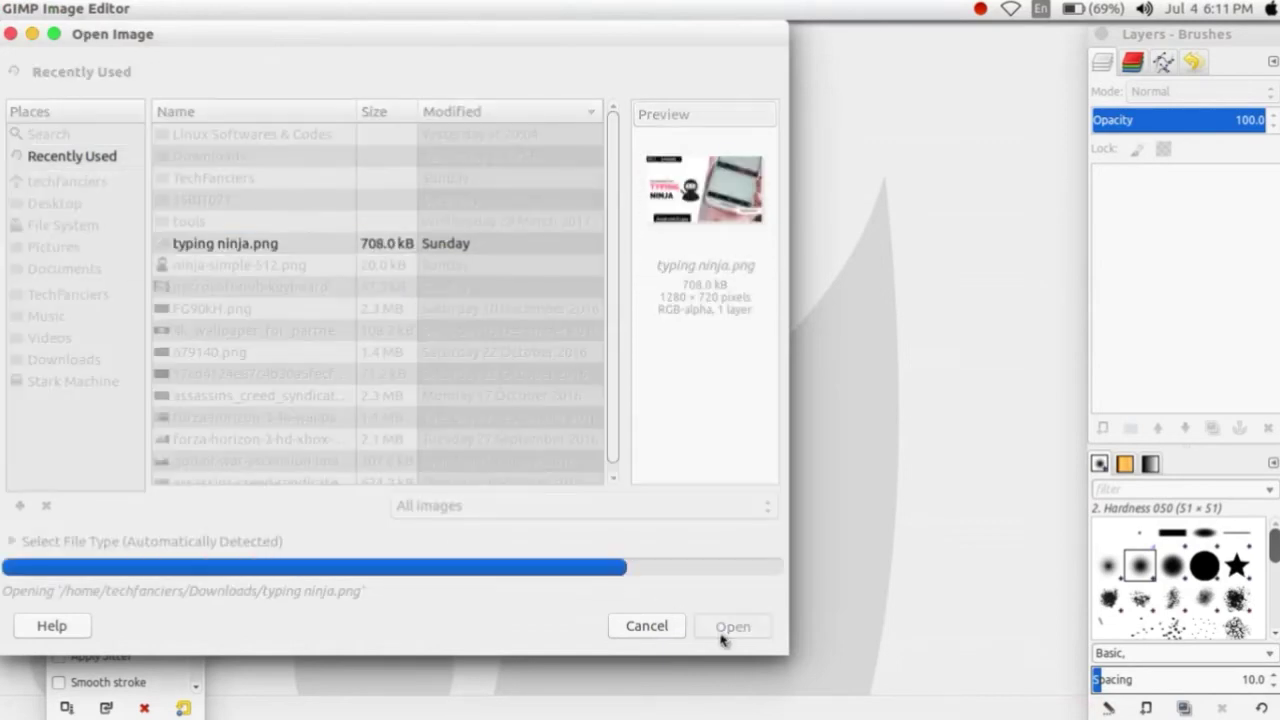
click(732, 626)
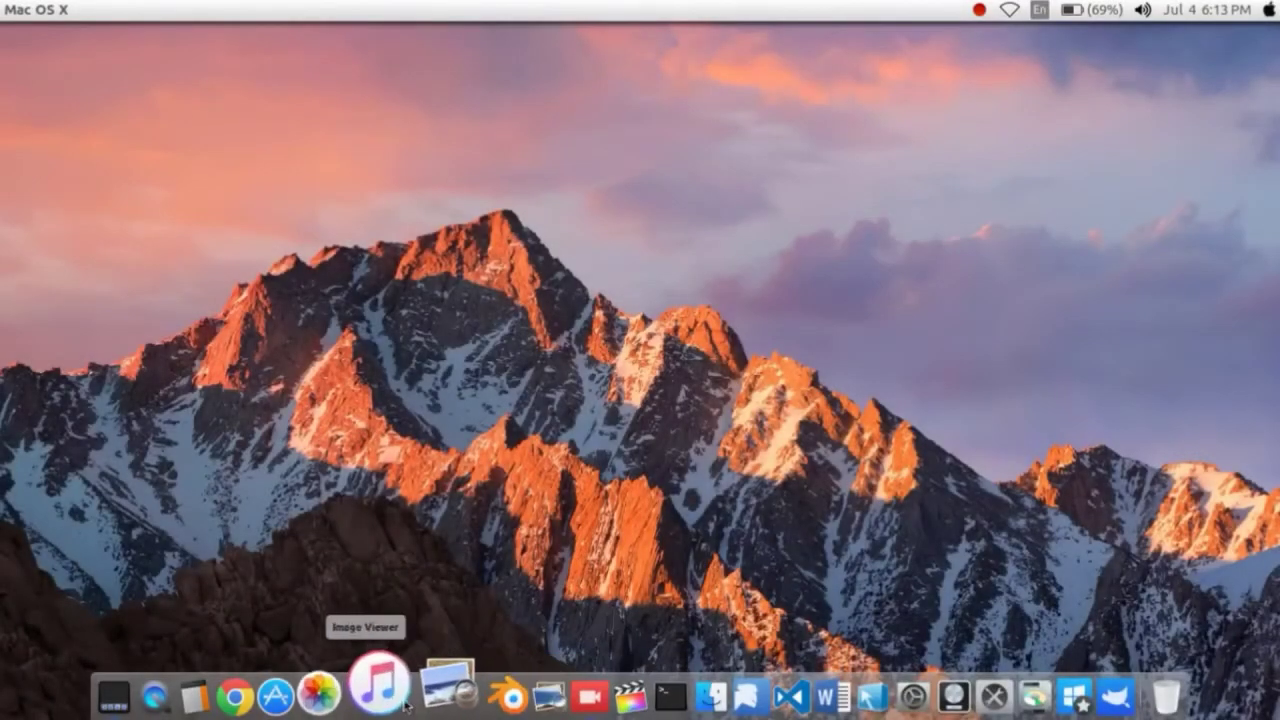
mouse_move(479, 692)
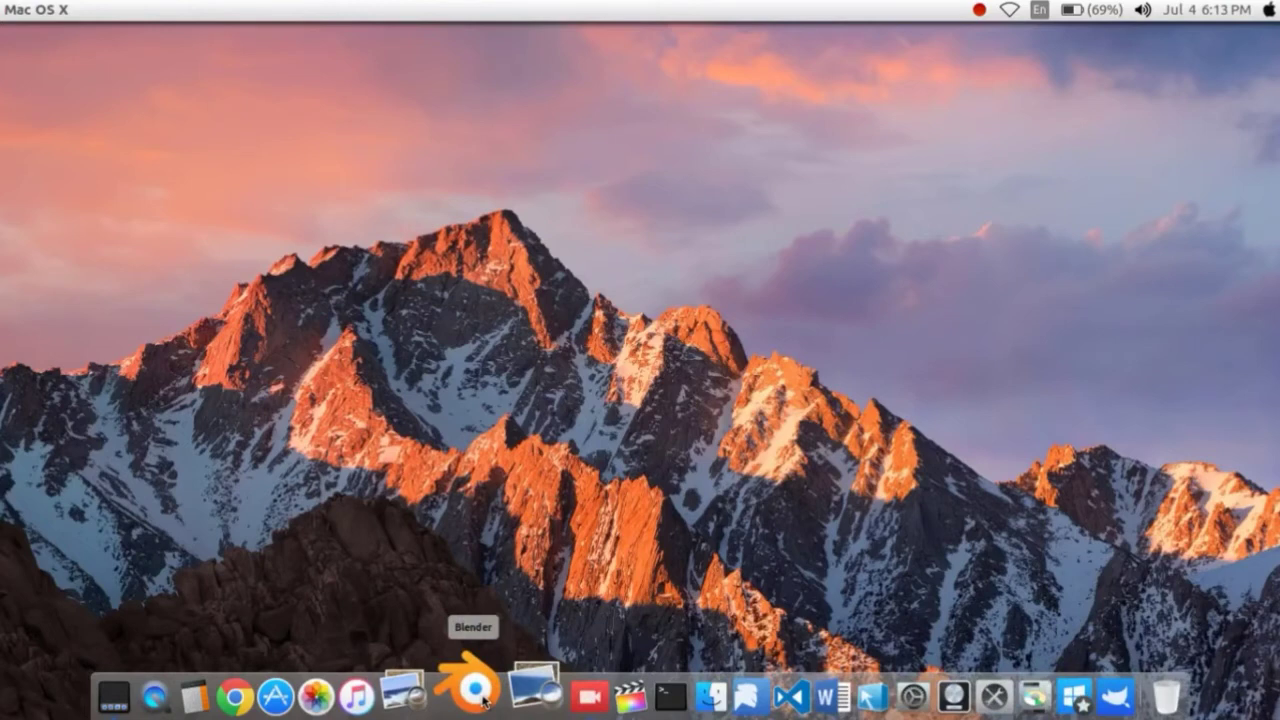
Launch Blender 2.76b to its splash screen over the default cube scene
click(470, 687)
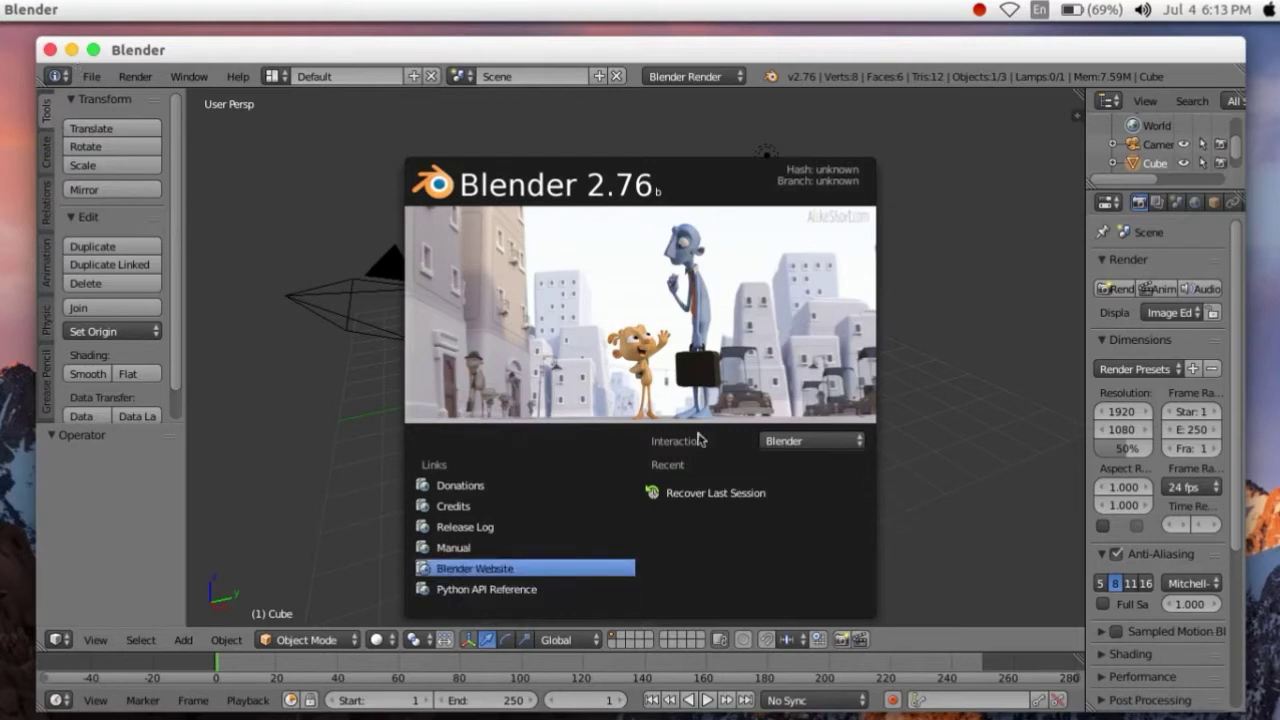
mouse_move(455, 170)
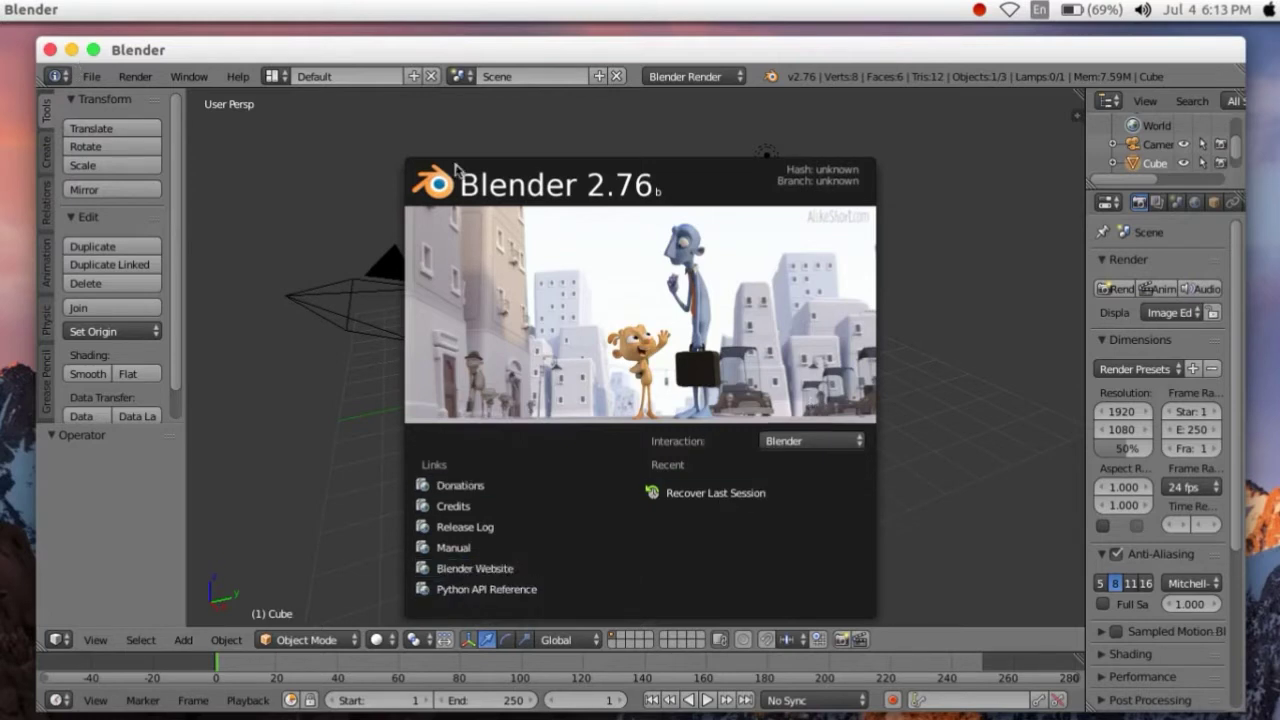
mouse_move(715, 492)
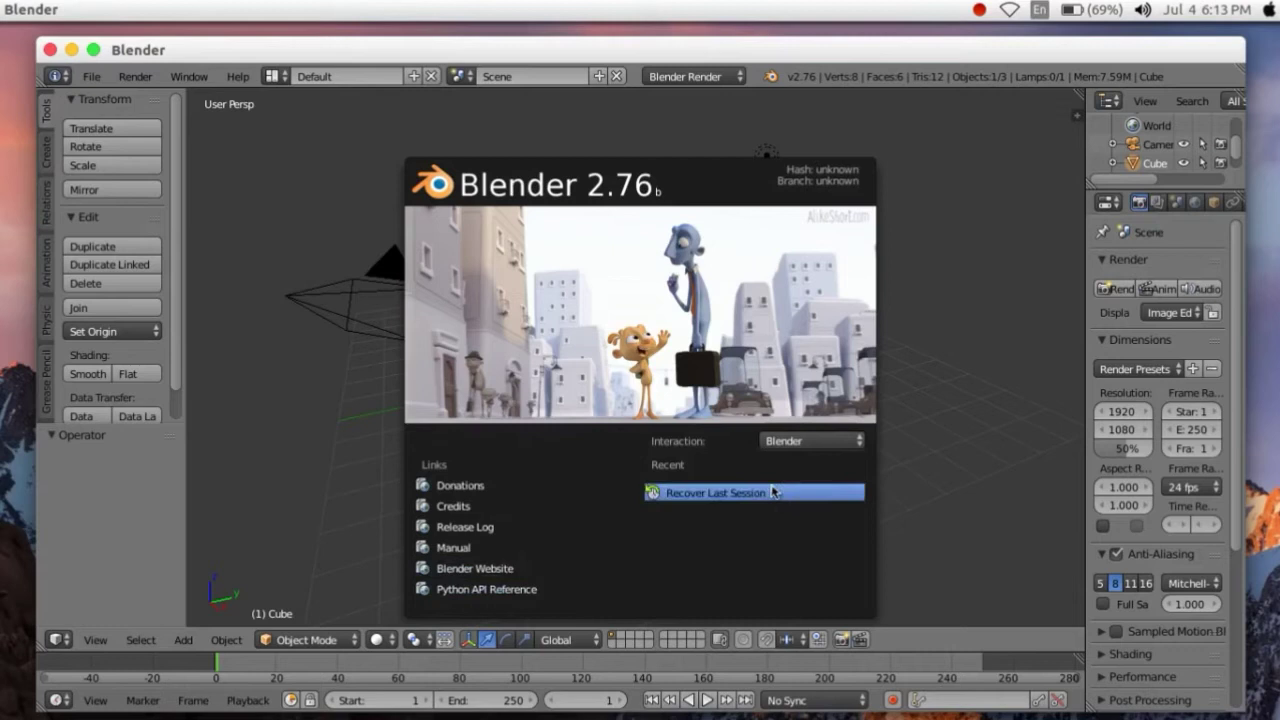
mouse_move(820, 452)
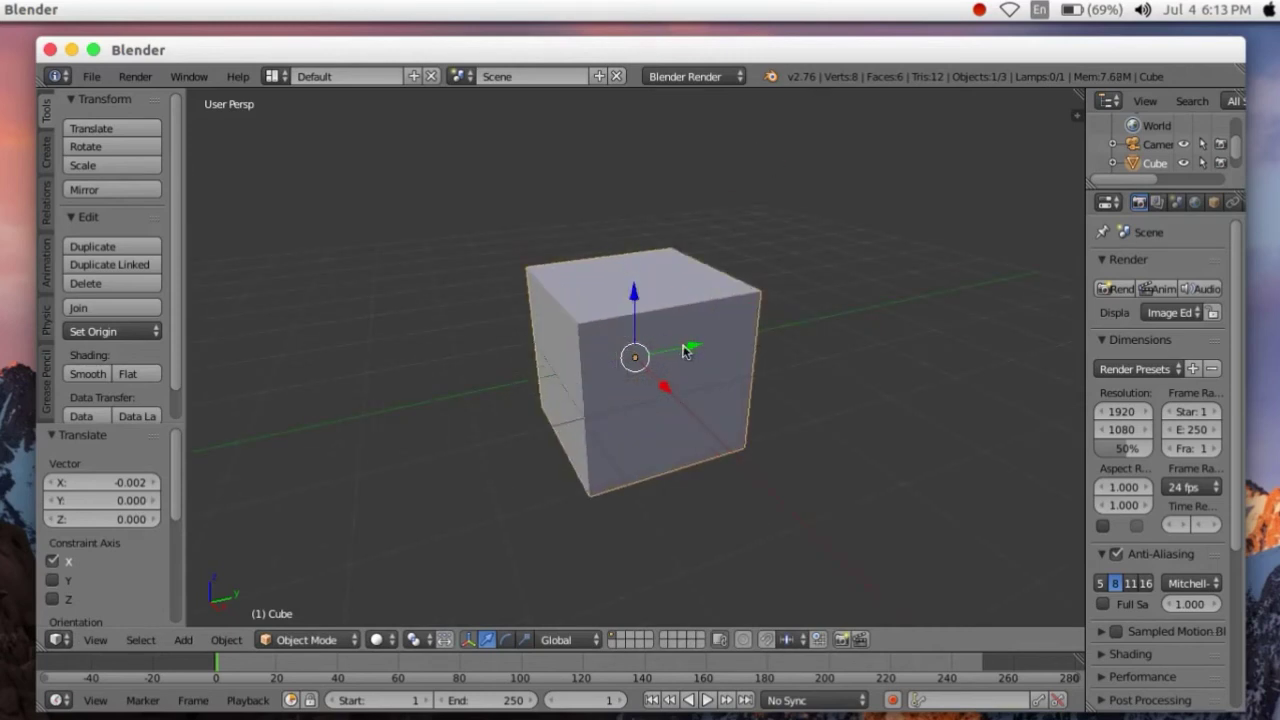
Drag the default cube along the Y axis and switch it into Edit Mode
drag(635, 350, 925, 318)
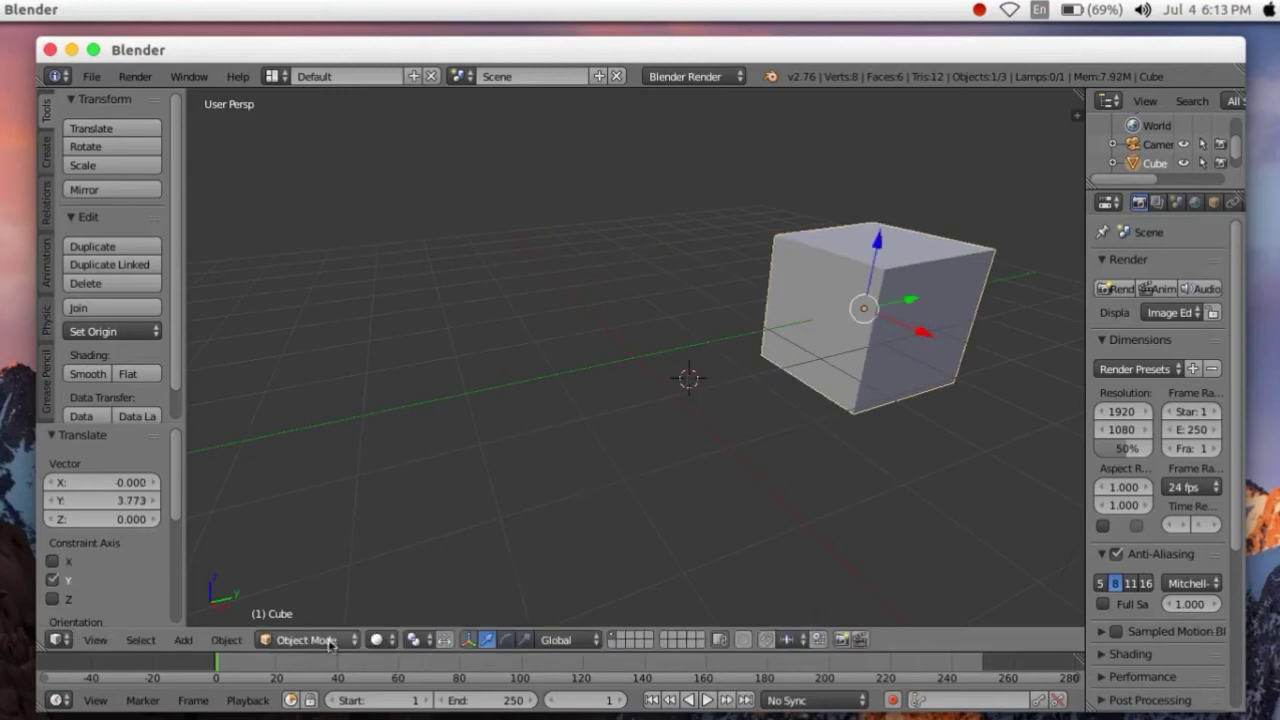
click(305, 640)
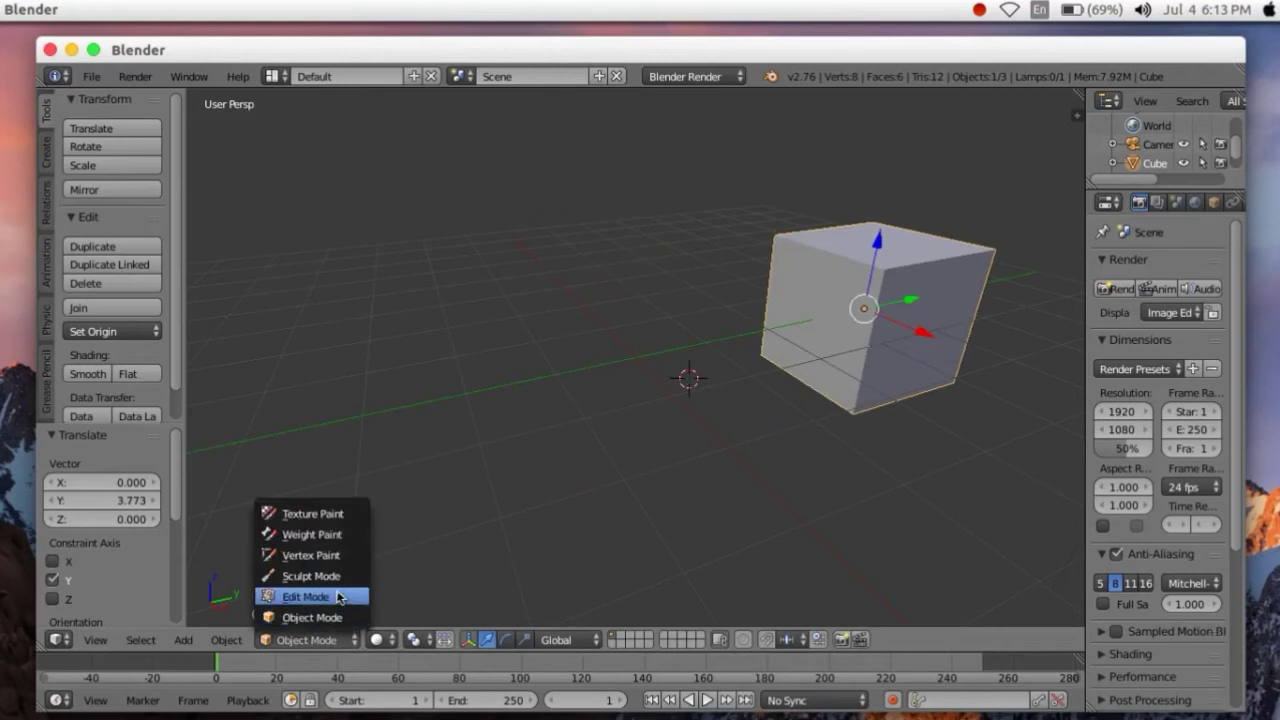
click(305, 596)
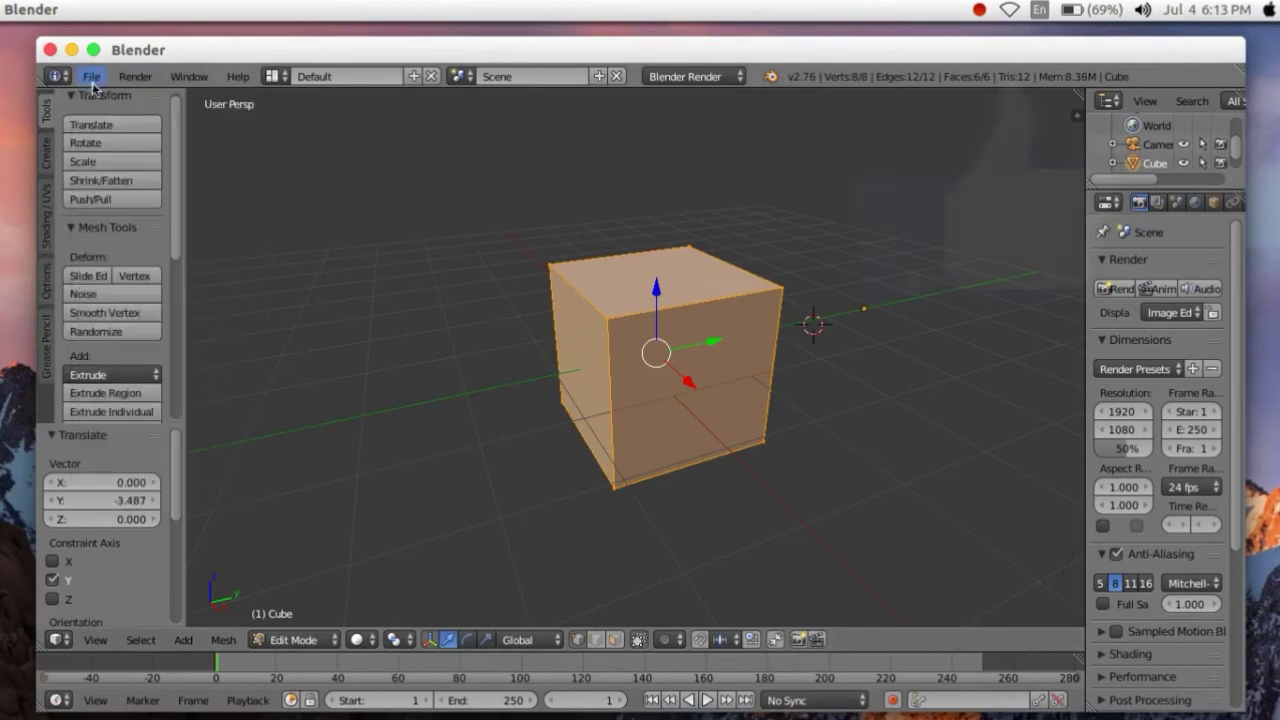
Open Blender's file browser and navigate into the home folder's Android/Sdk directory
click(91, 76)
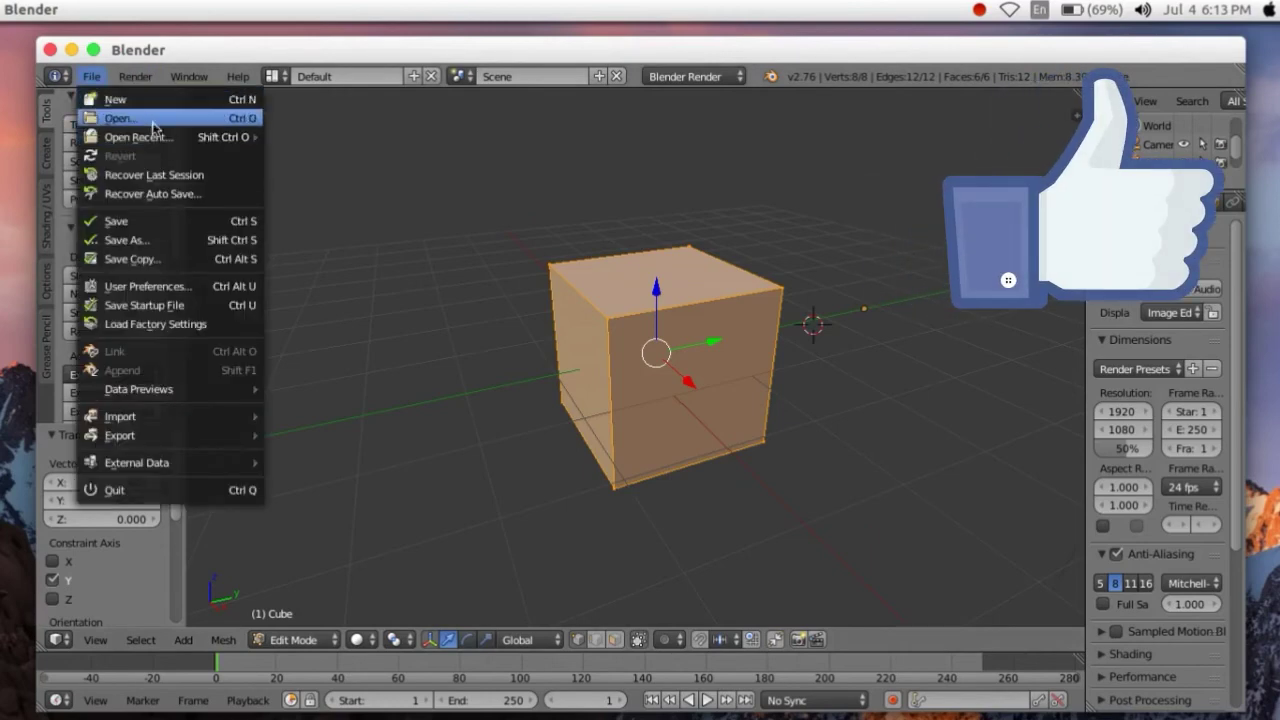
click(120, 118)
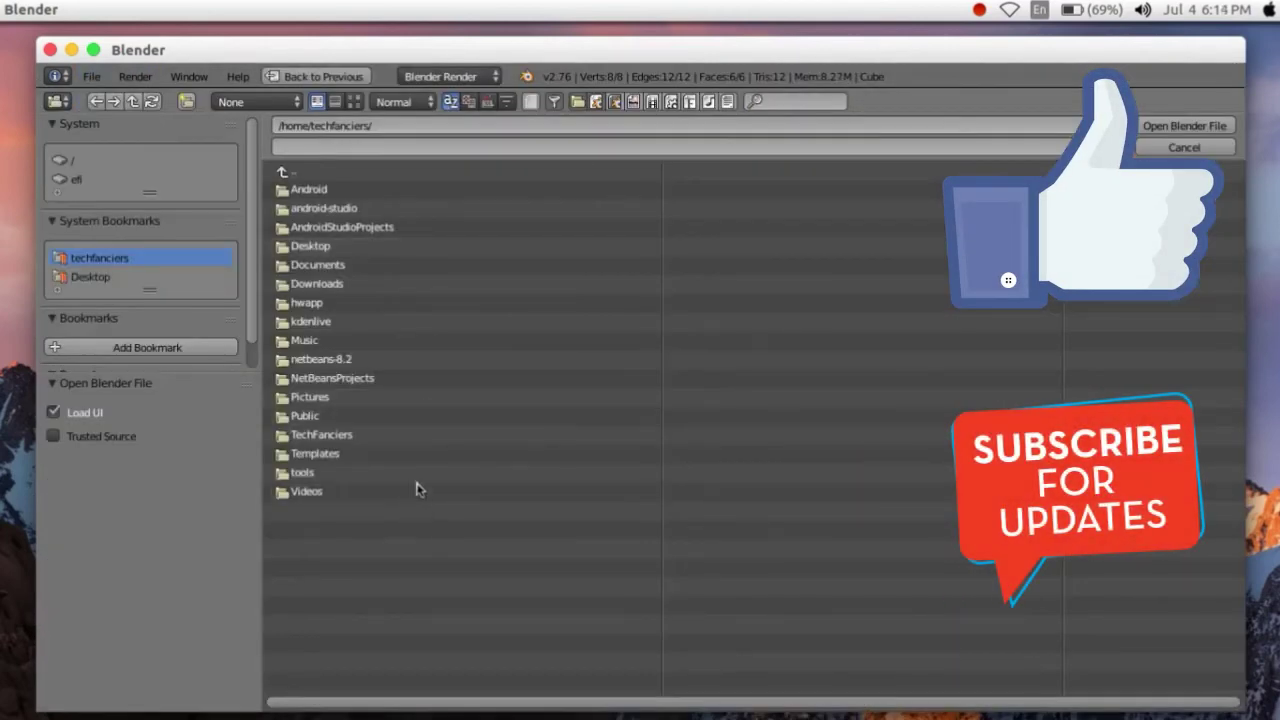
click(284, 172)
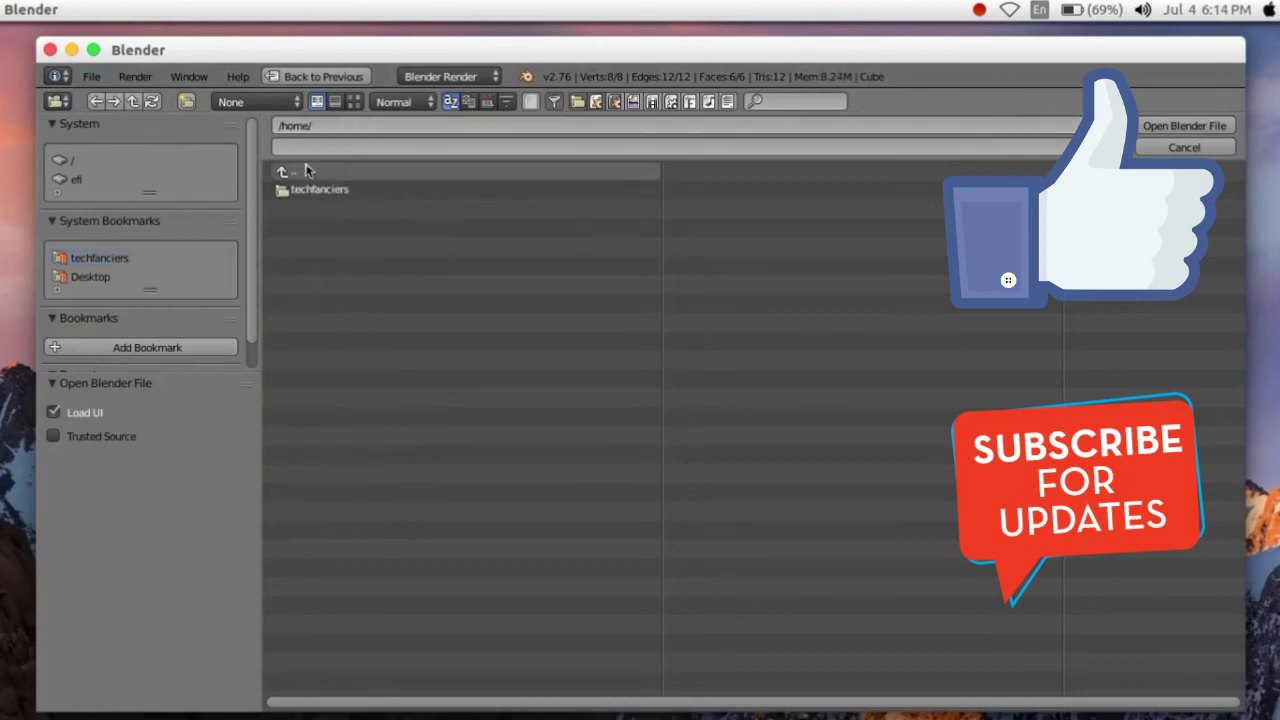
double_click(320, 189)
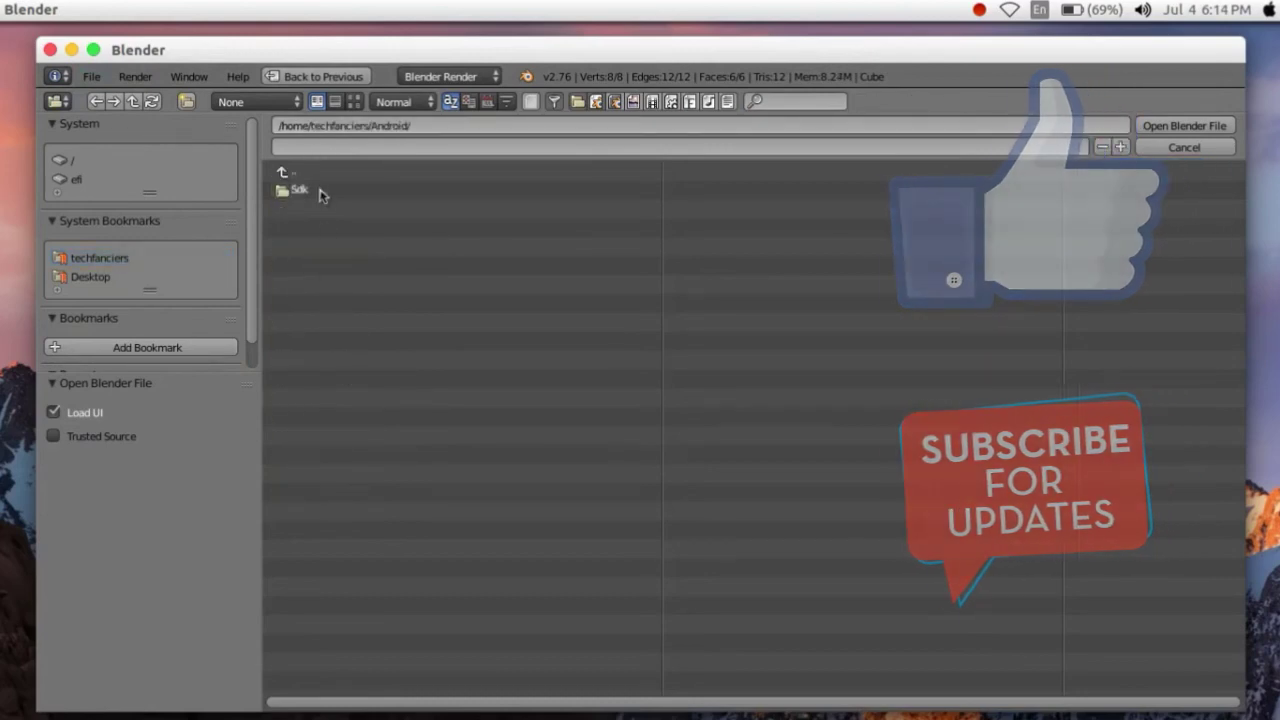
double_click(299, 190)
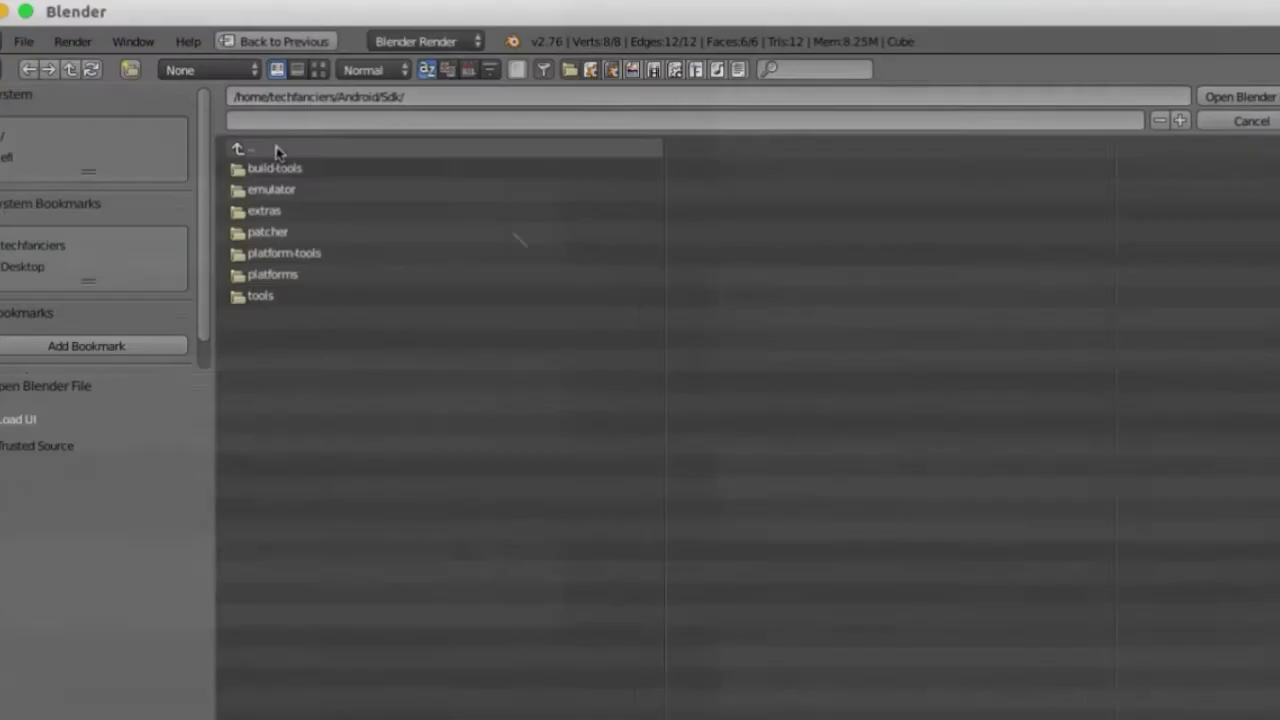